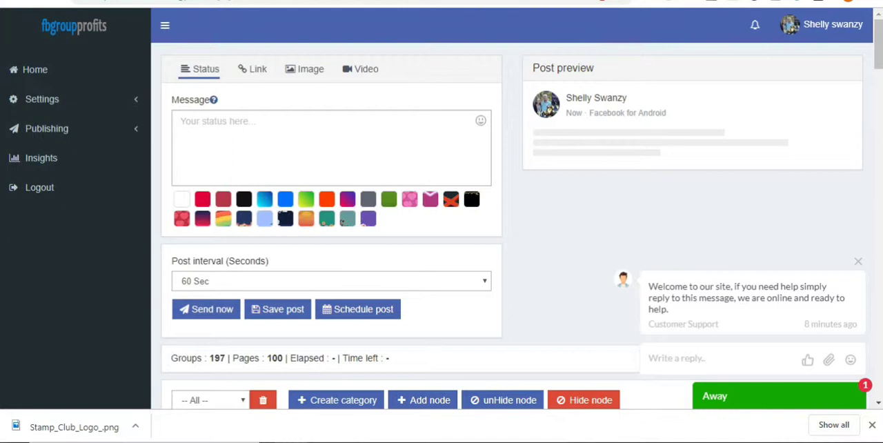
pyautogui.moveTo(541, 241)
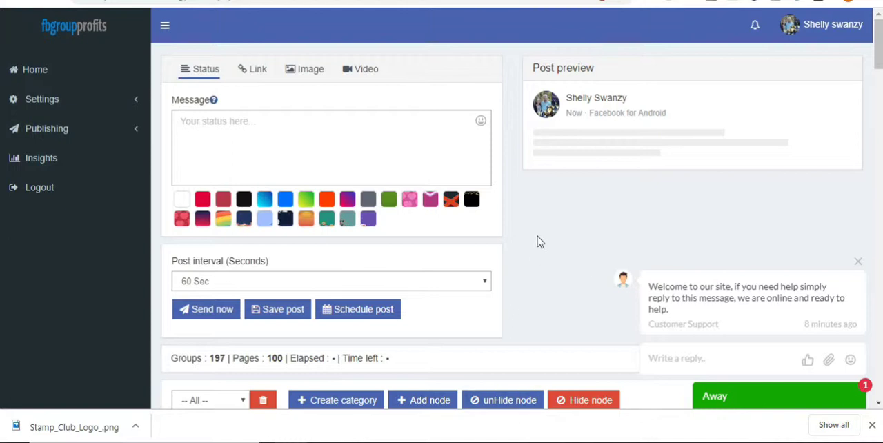
pyautogui.moveTo(533, 204)
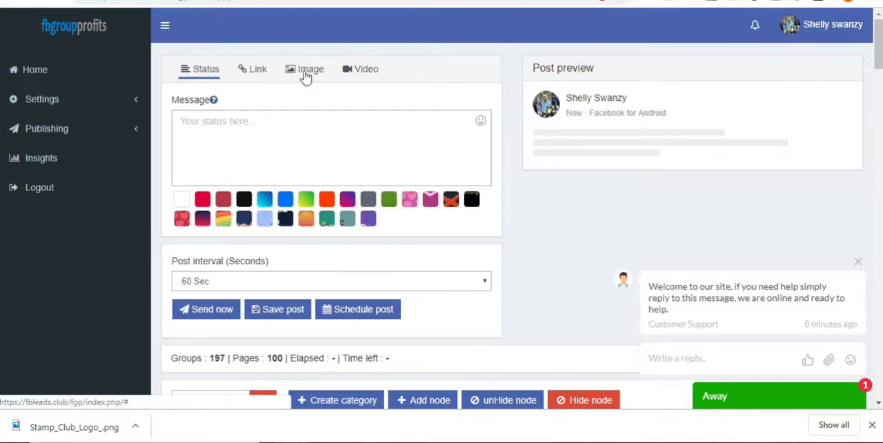
# Switch the post composer to an image post and bring up the media library.
pyautogui.click(305, 69)
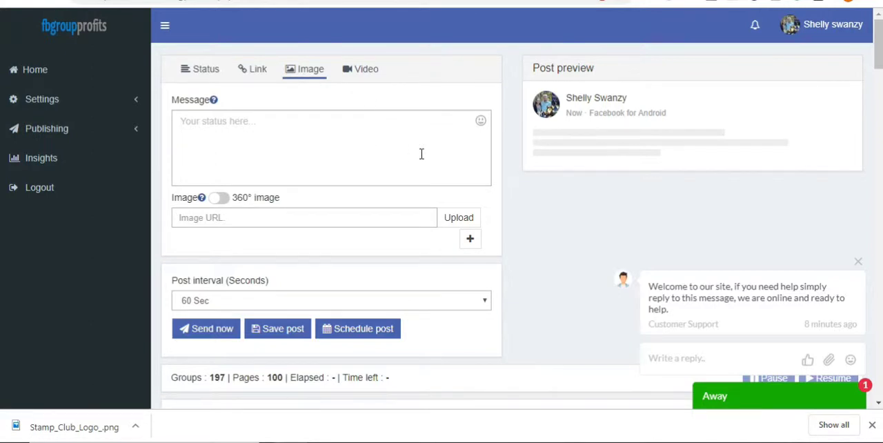
pyautogui.moveTo(458, 218)
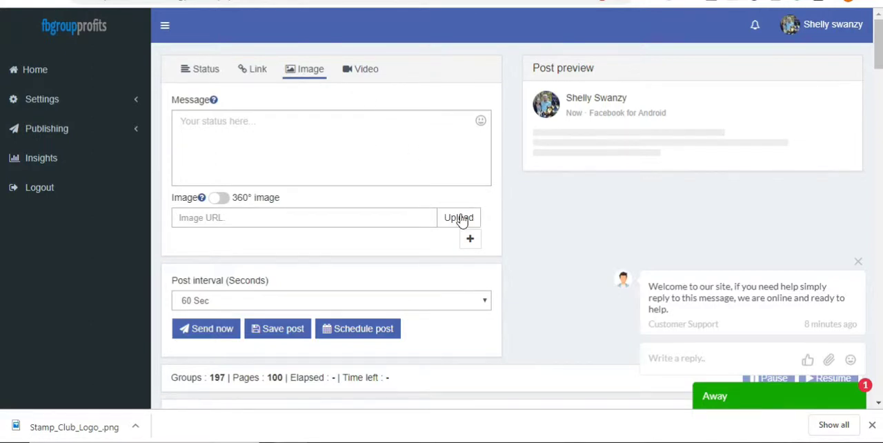
pyautogui.click(458, 218)
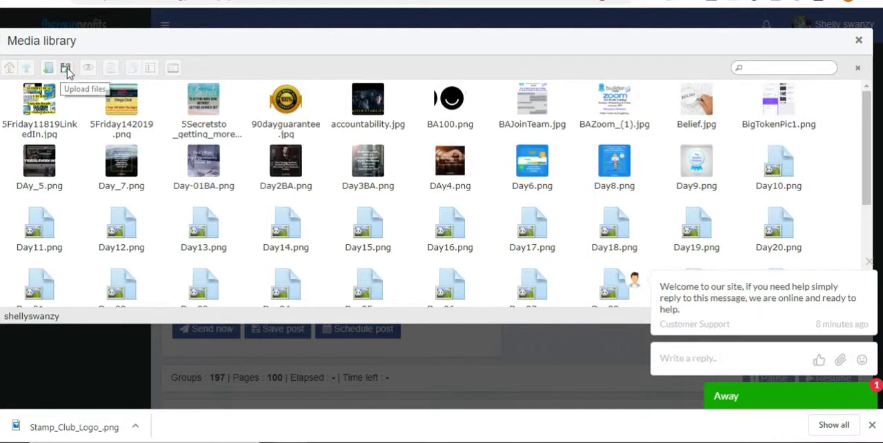
# Start a file upload from the computer and browse the folder for the flyer image.
pyautogui.click(66, 66)
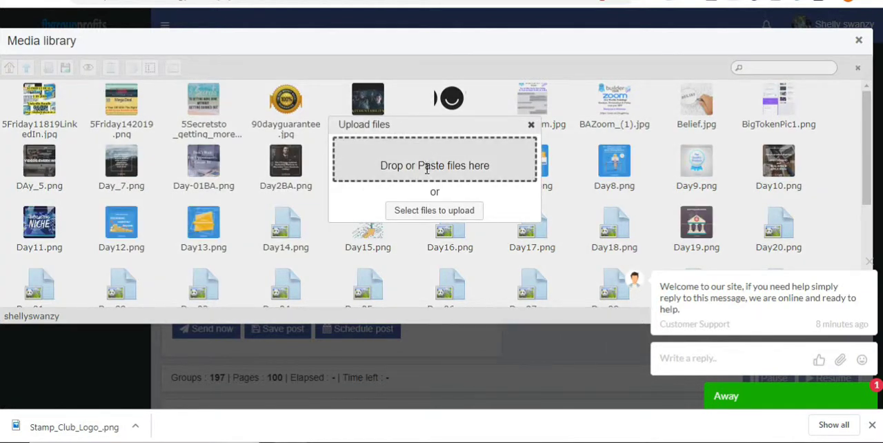
pyautogui.click(433, 209)
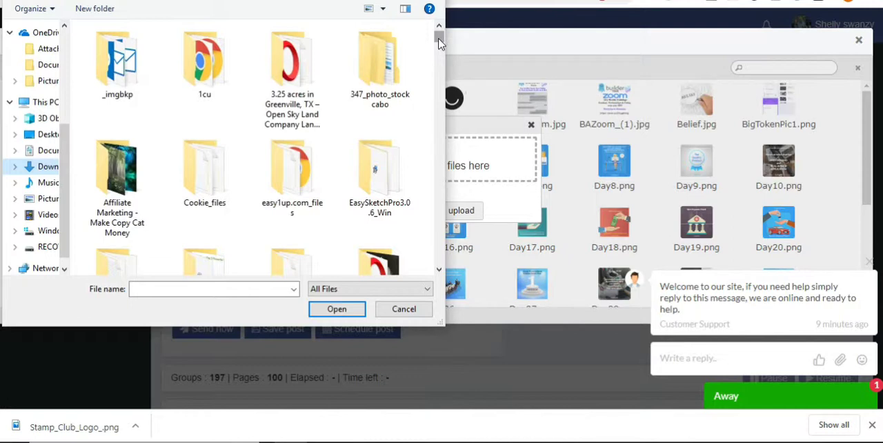
pyautogui.scroll(3)
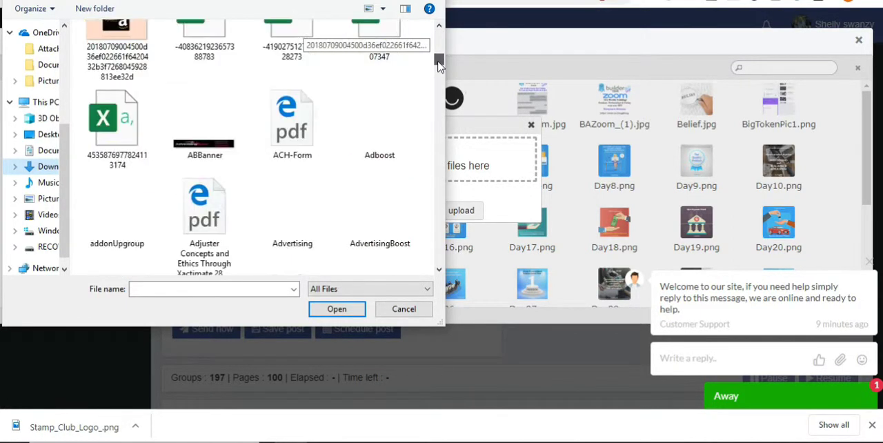
pyautogui.scroll(-3)
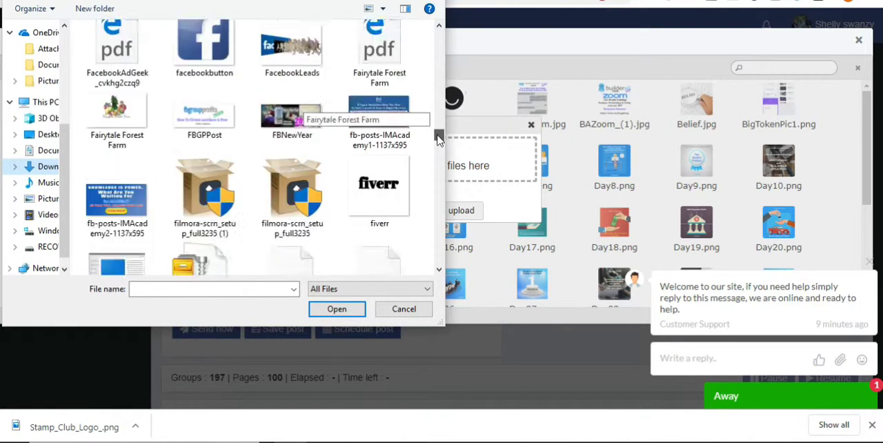
pyautogui.scroll(-3)
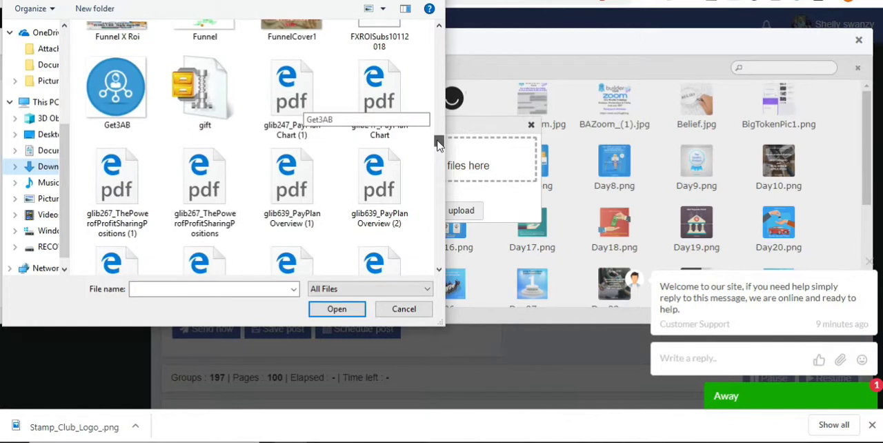
pyautogui.scroll(-3)
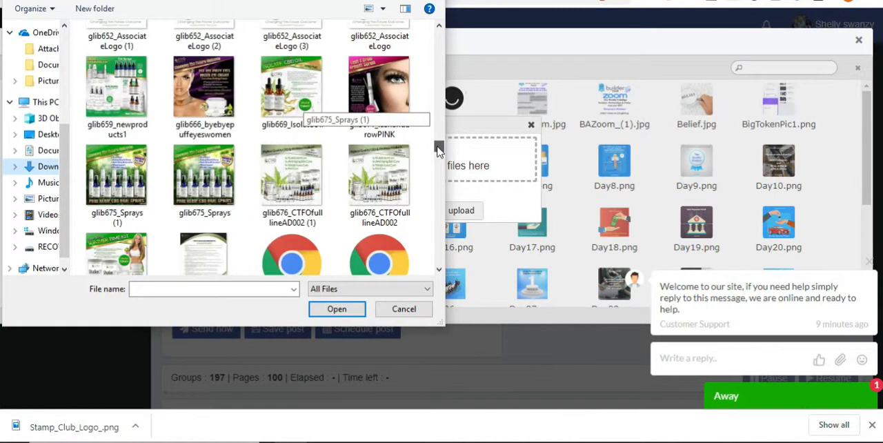
pyautogui.scroll(-3)
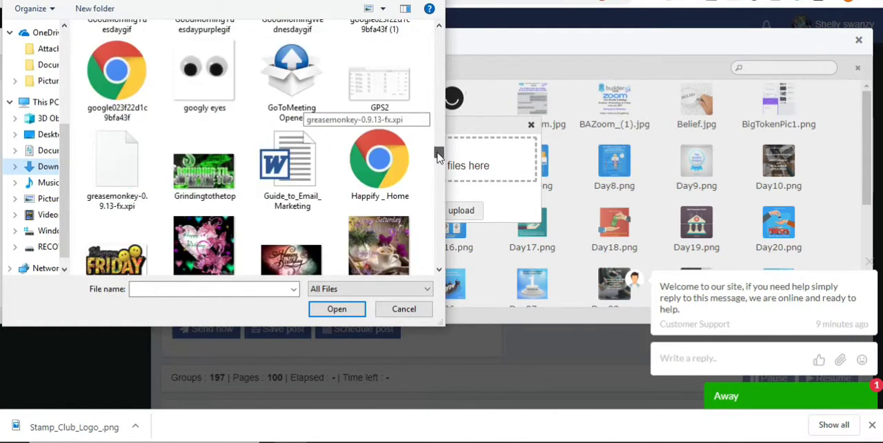
pyautogui.scroll(-3)
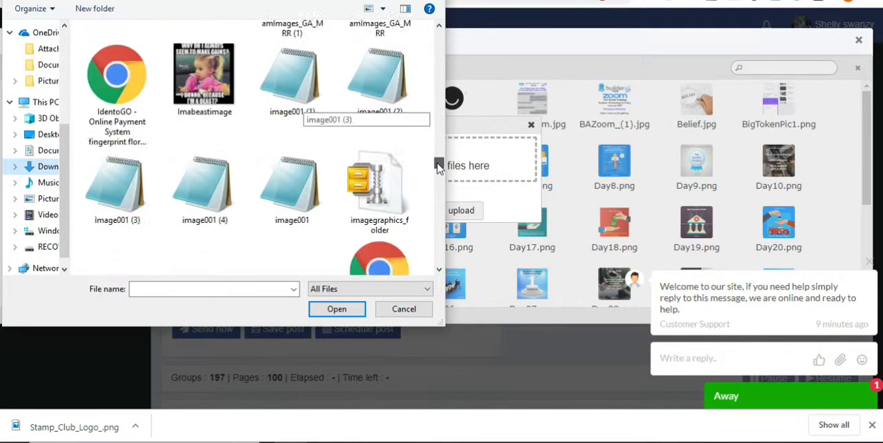
pyautogui.scroll(-3)
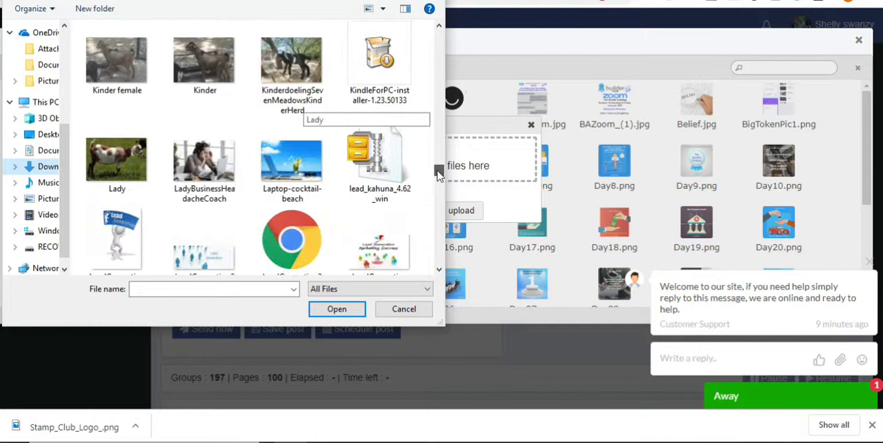
pyautogui.scroll(-3)
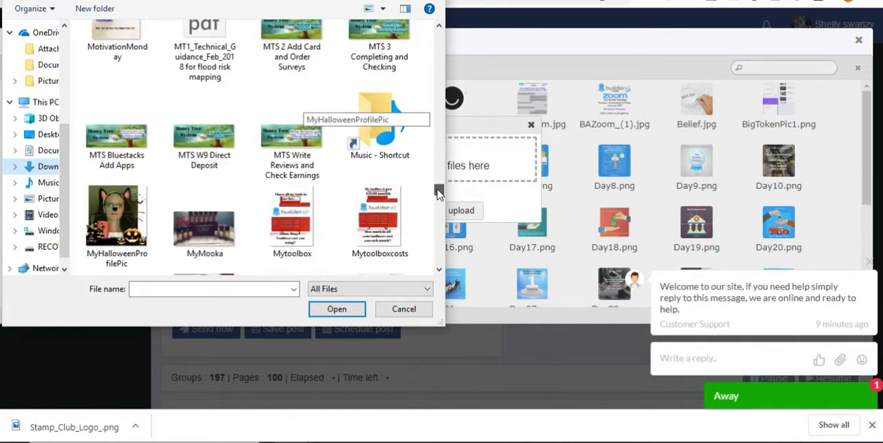
pyautogui.scroll(-3)
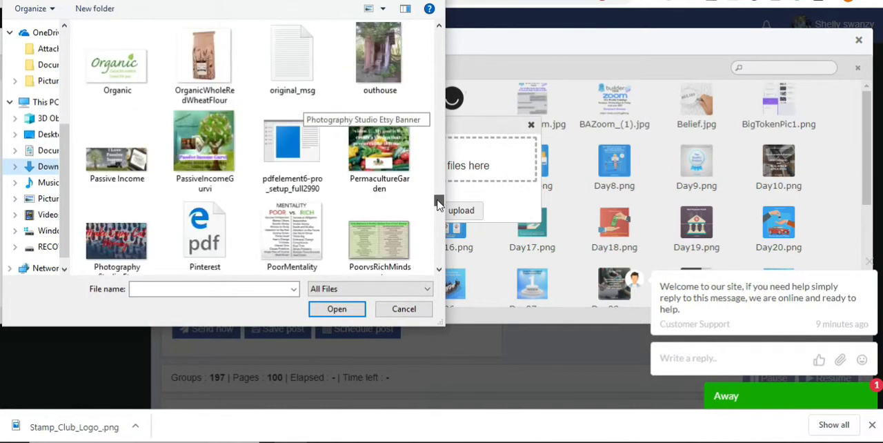
pyautogui.scroll(-3)
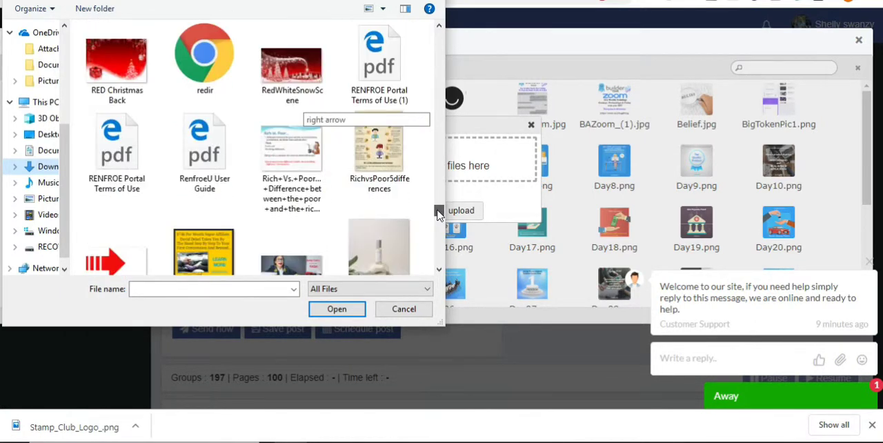
pyautogui.scroll(-3)
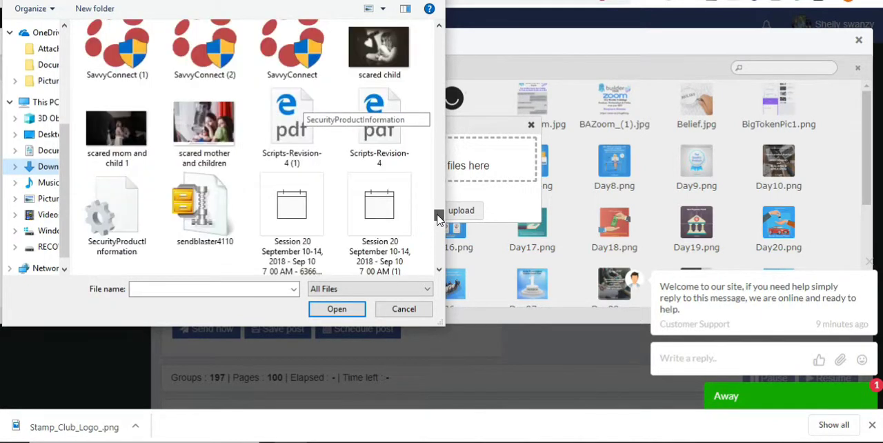
pyautogui.scroll(-3)
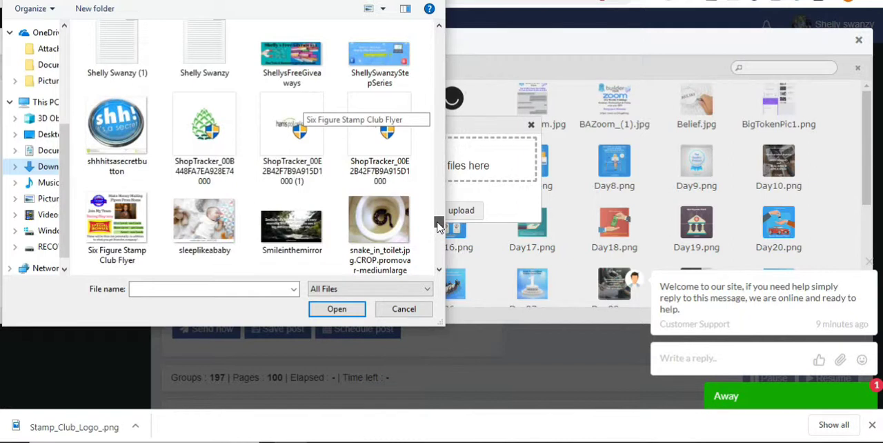
pyautogui.scroll(-3)
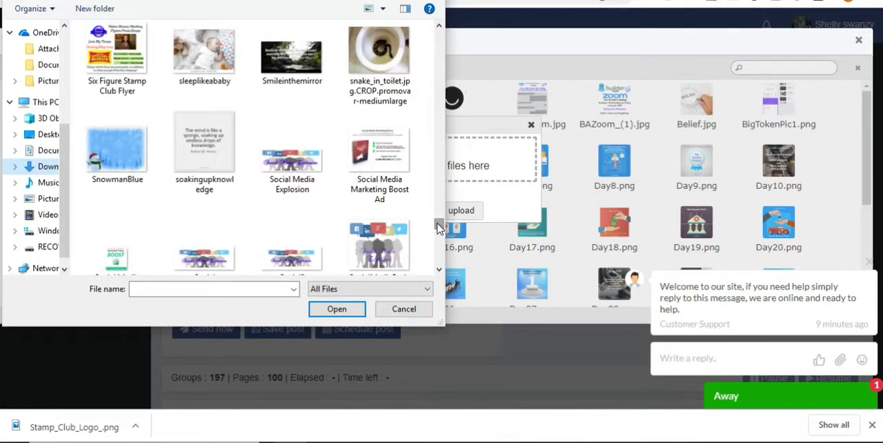
pyautogui.moveTo(221, 119)
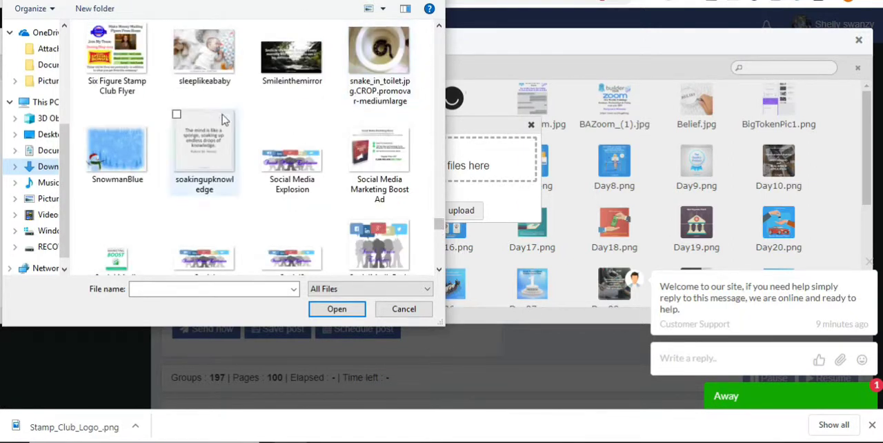
# Upload the Six Figure Stamp Club Flyer image and locate it in the media library.
pyautogui.click(403, 309)
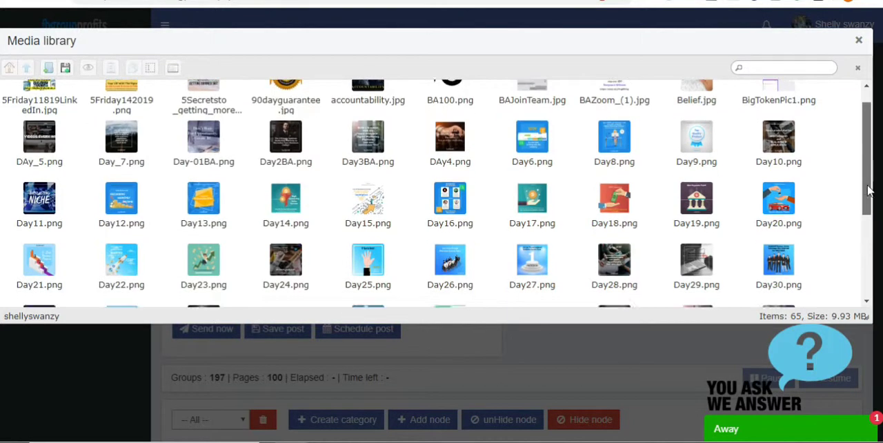
pyautogui.scroll(-3)
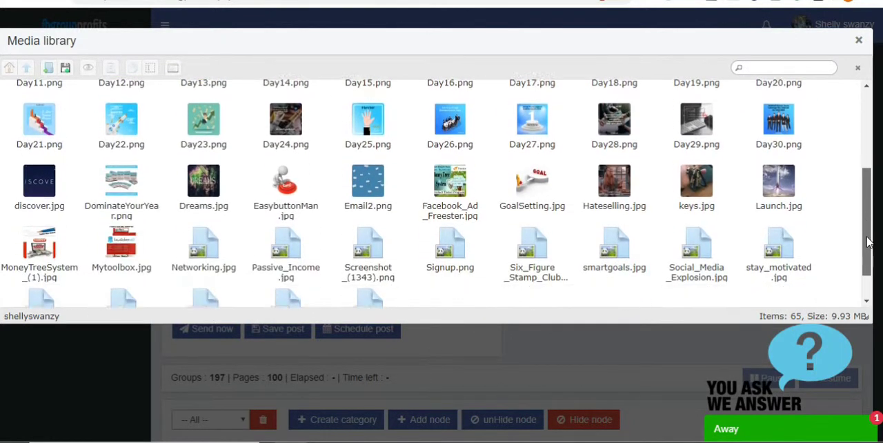
pyautogui.scroll(-3)
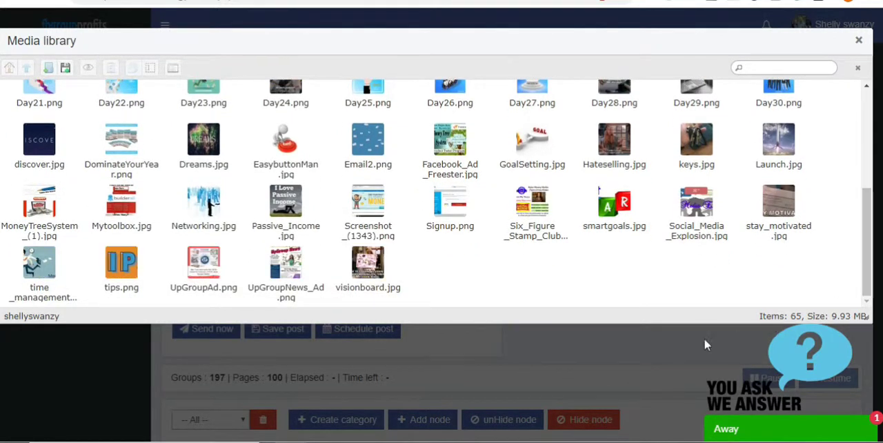
pyautogui.moveTo(768, 267)
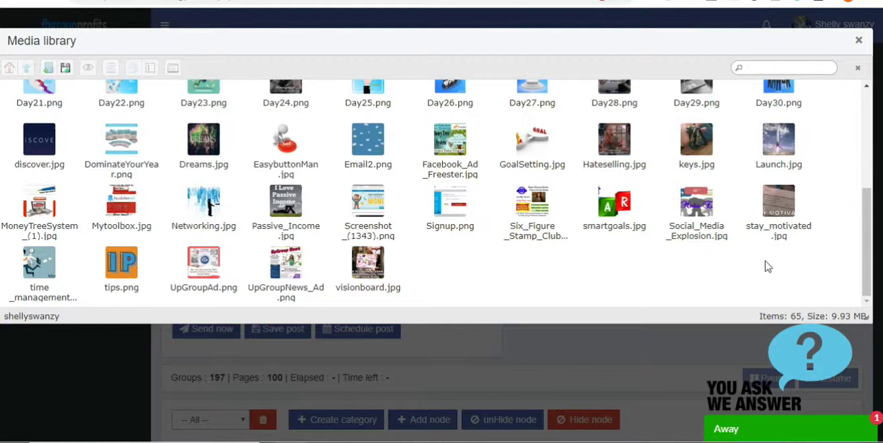
pyautogui.moveTo(533, 206)
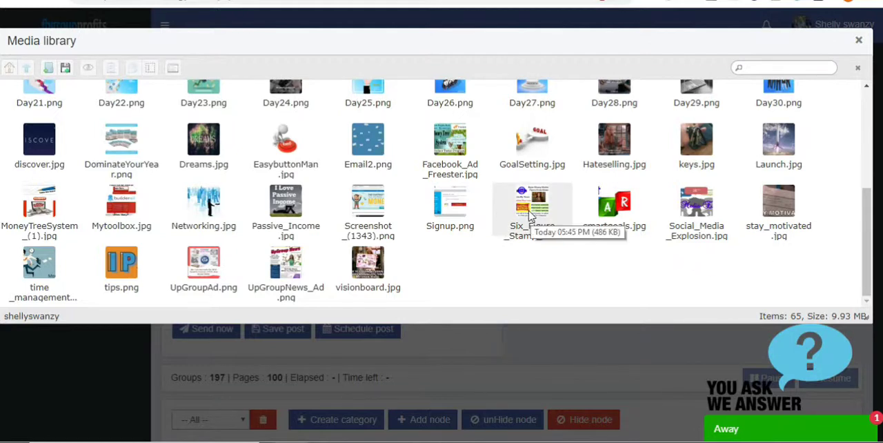
pyautogui.click(532, 207)
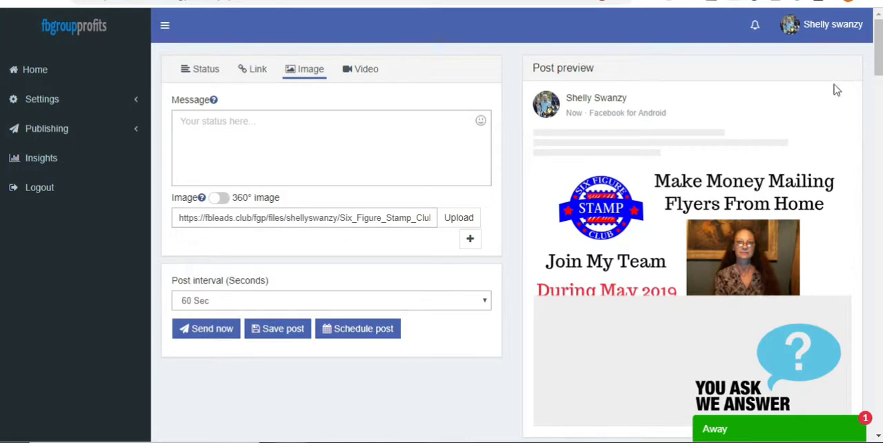
pyautogui.scroll(-3)
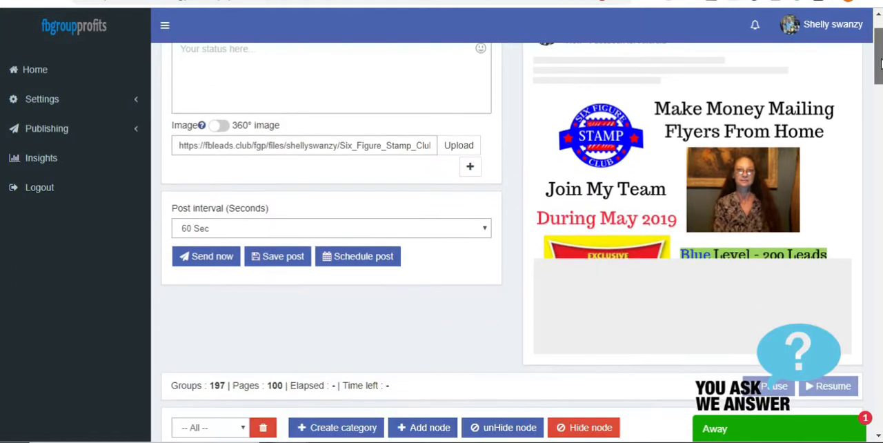
pyautogui.scroll(-3)
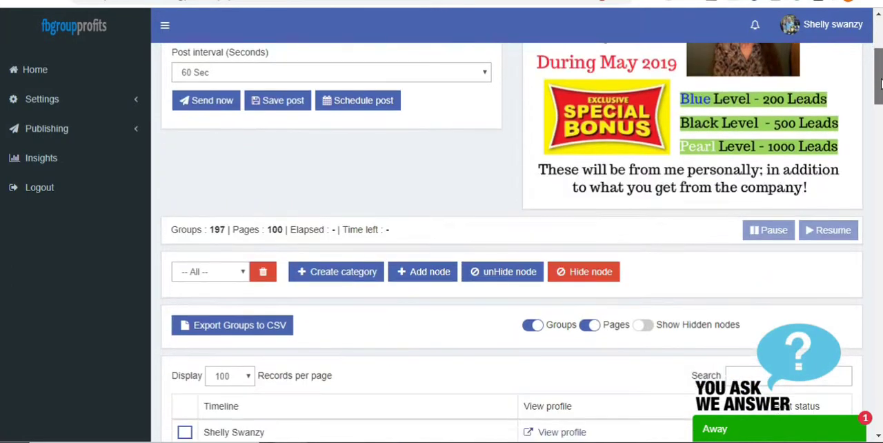
pyautogui.scroll(3)
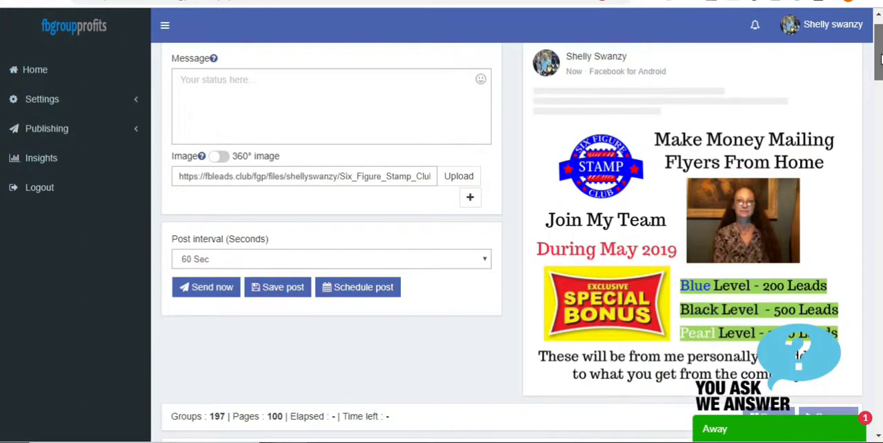
# Write the message 'Do you want to make money mailing flyers from home? If so comment or pm me for info'.
pyautogui.click(331, 104)
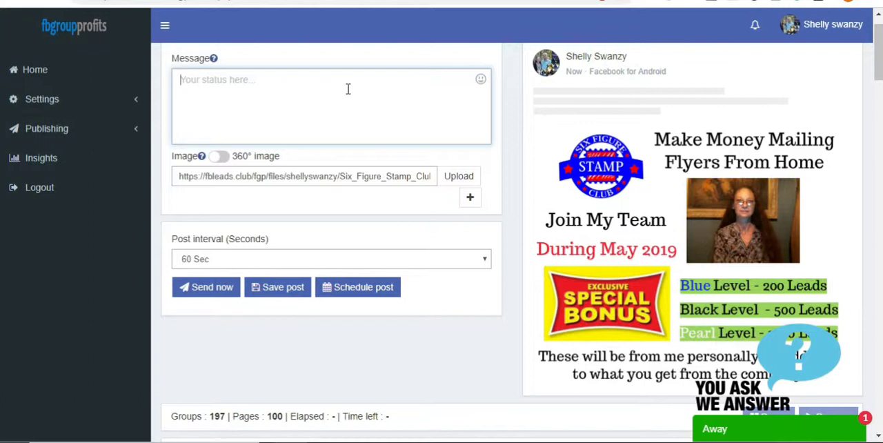
pyautogui.write('Do you')
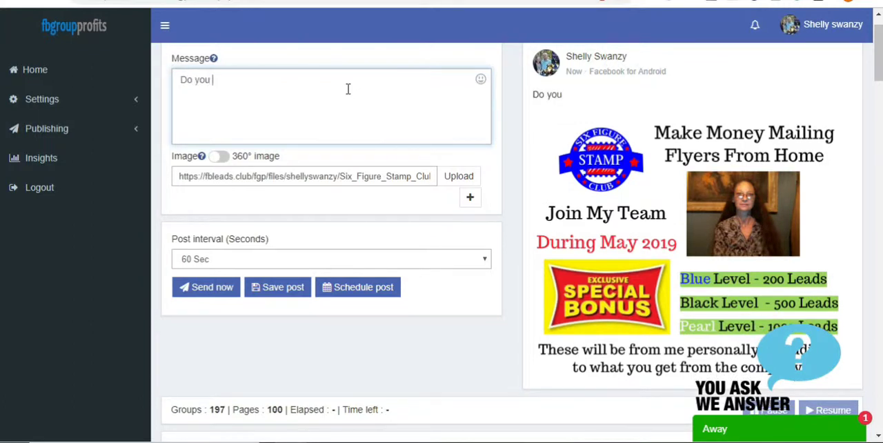
pyautogui.write('want to ma')
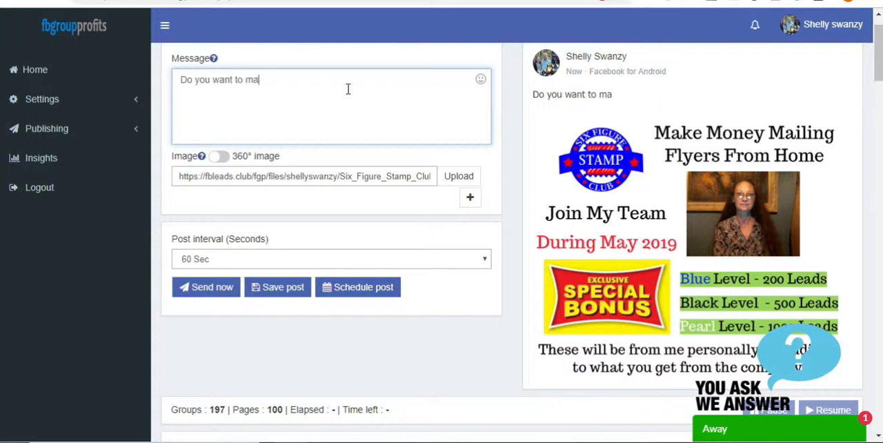
pyautogui.write('ke money')
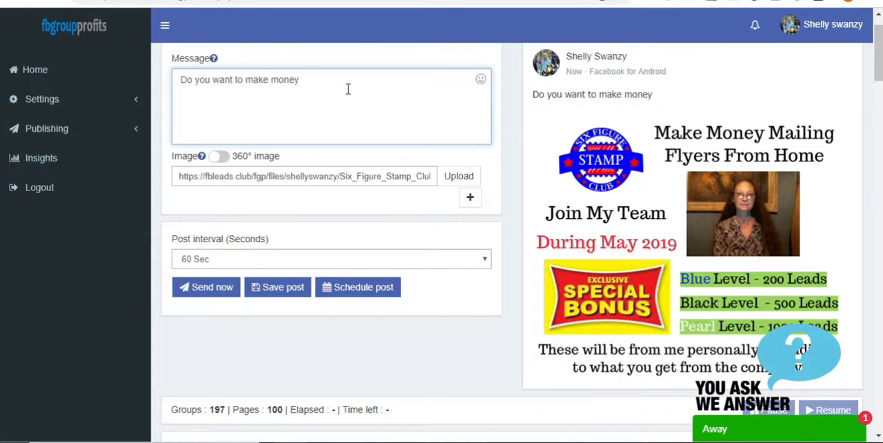
pyautogui.write('maill')
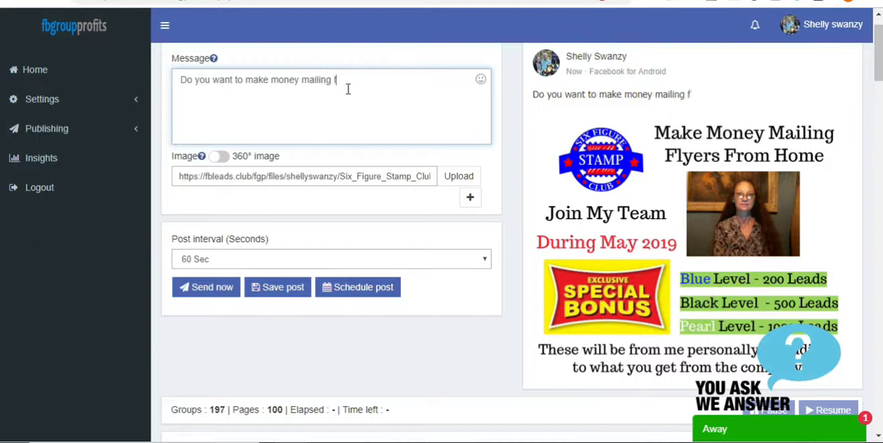
pyautogui.write('lyers from')
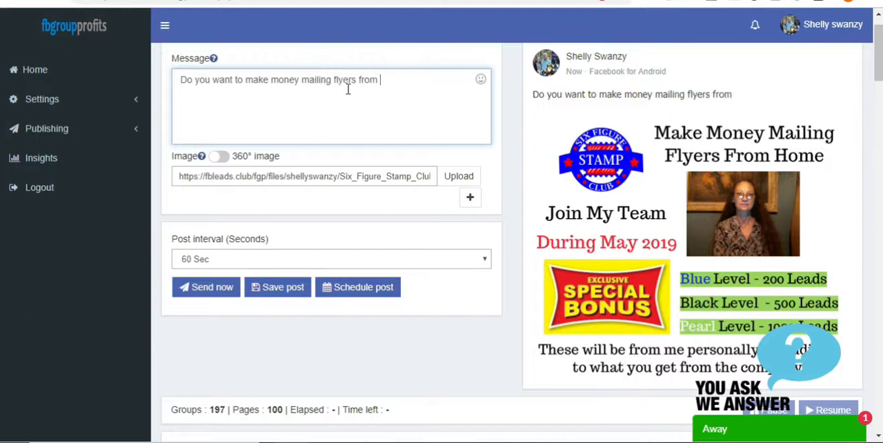
pyautogui.write('home?')
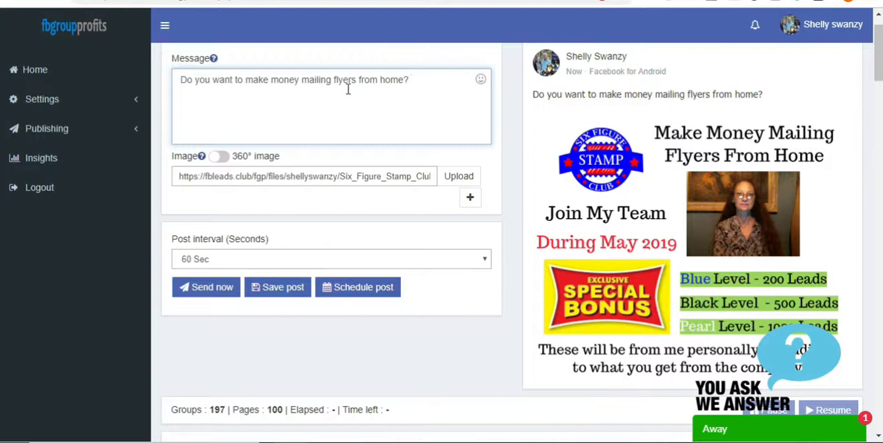
pyautogui.write('If so')
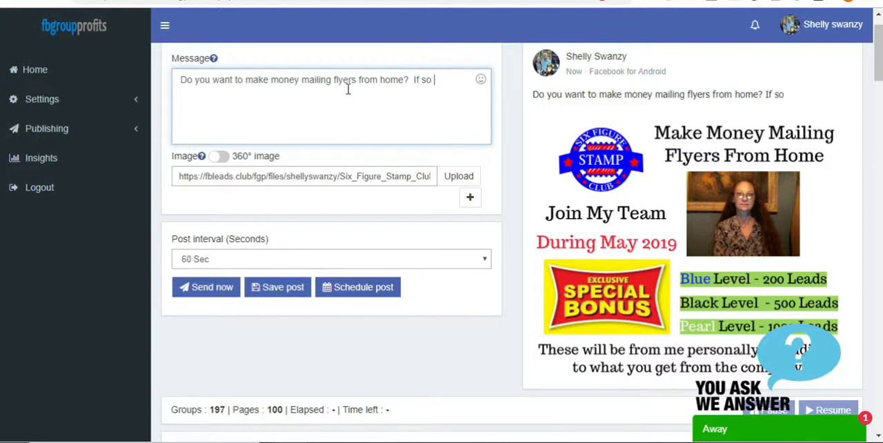
pyautogui.write('comment or pm me f')
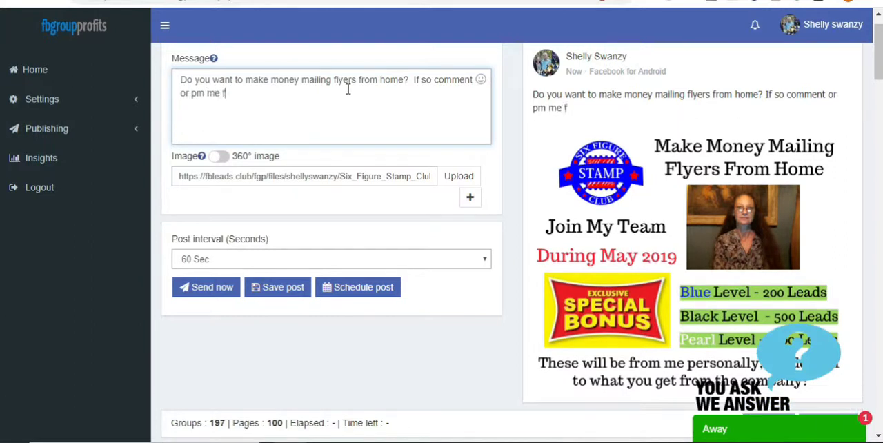
pyautogui.write('or info')
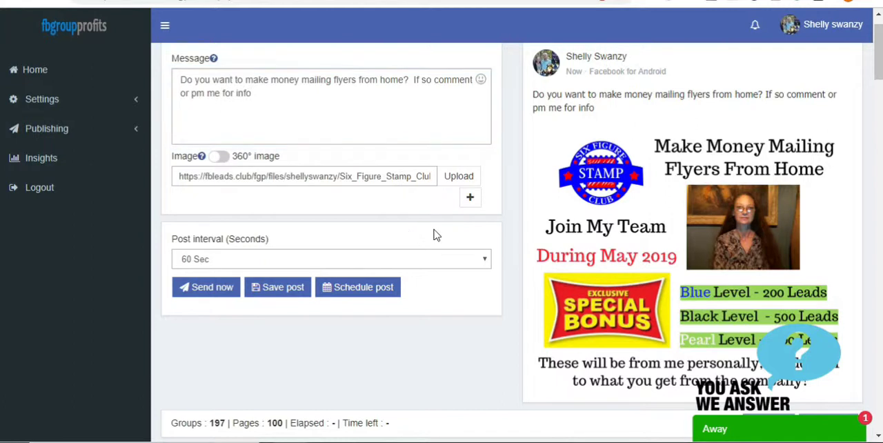
pyautogui.moveTo(372, 268)
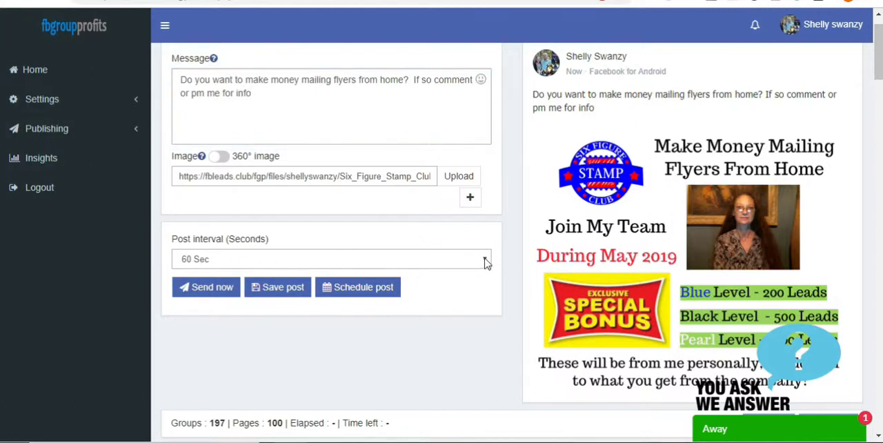
# Set the post interval to 120 seconds.
pyautogui.click(483, 259)
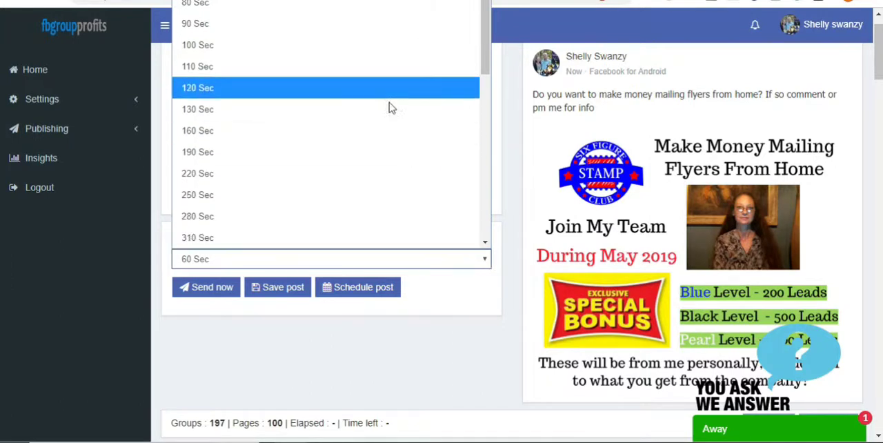
pyautogui.click(199, 88)
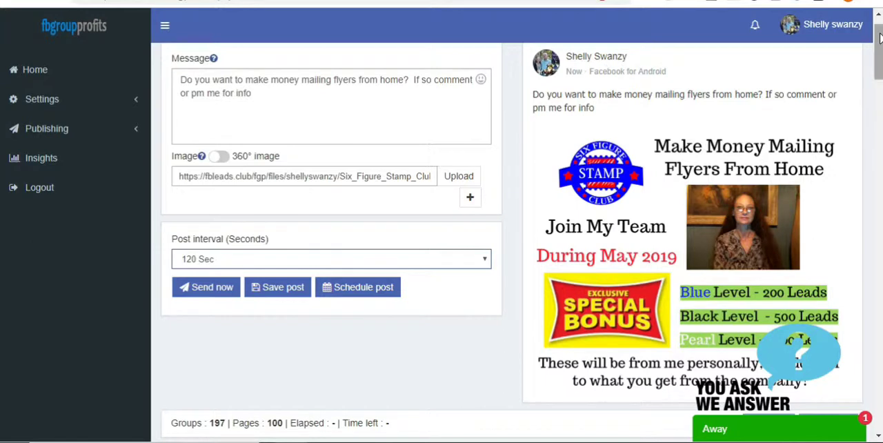
# Tick the personal timeline and the 3946-member group as posting targets.
pyautogui.scroll(-3)
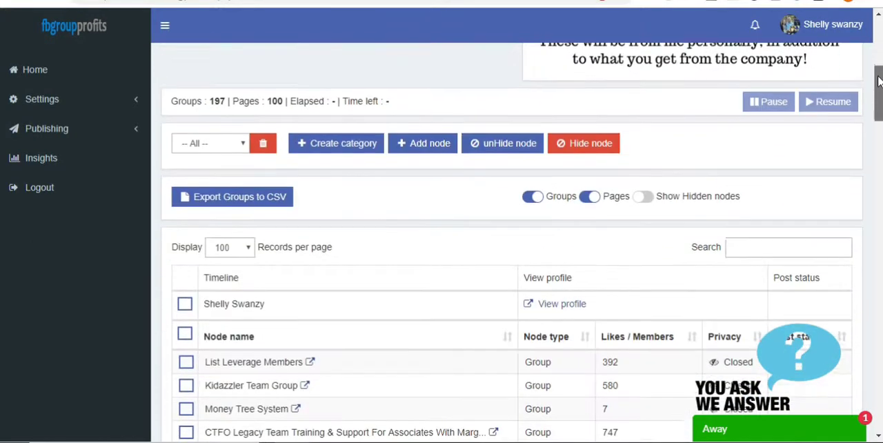
pyautogui.scroll(-3)
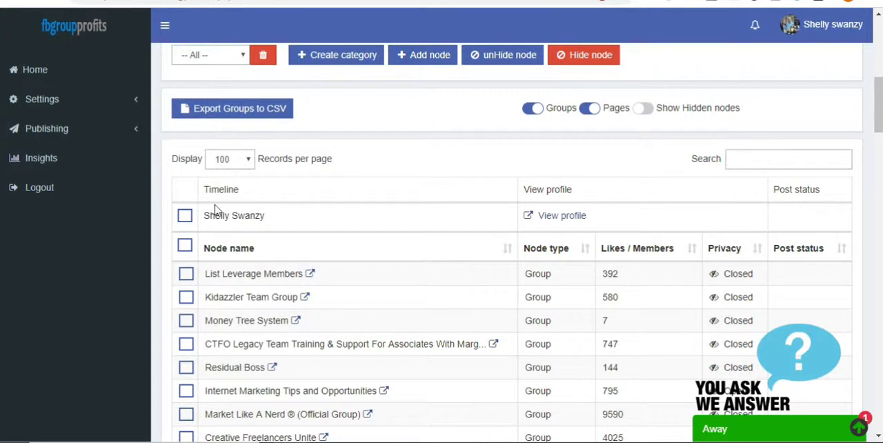
pyautogui.click(185, 215)
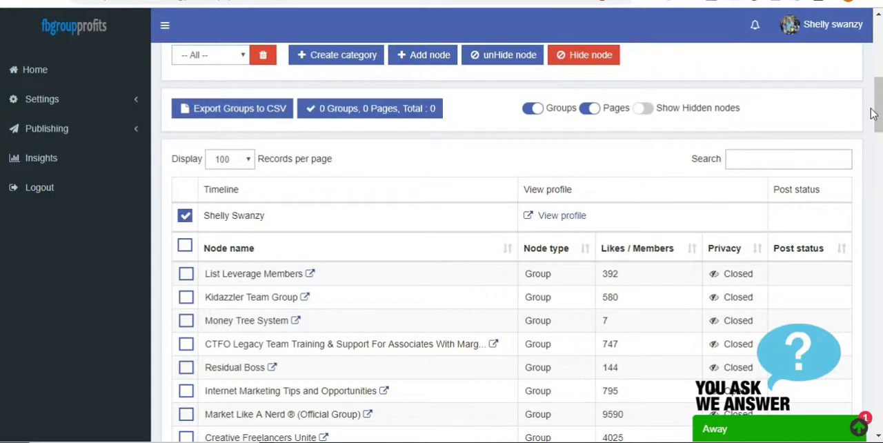
pyautogui.scroll(-3)
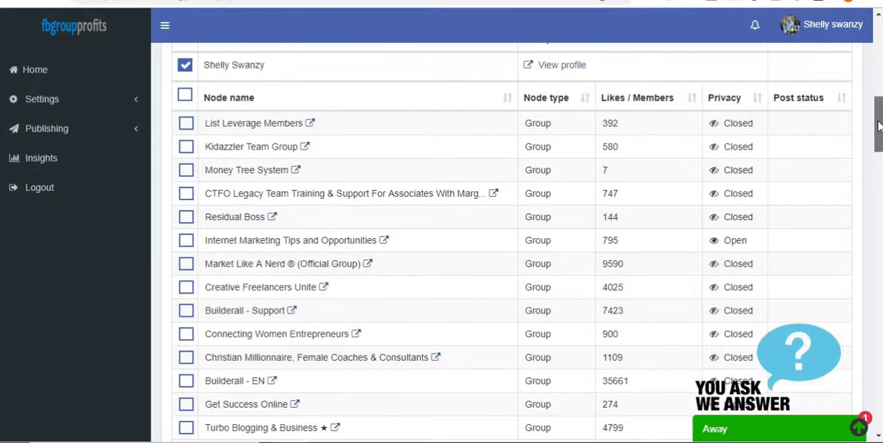
pyautogui.scroll(-3)
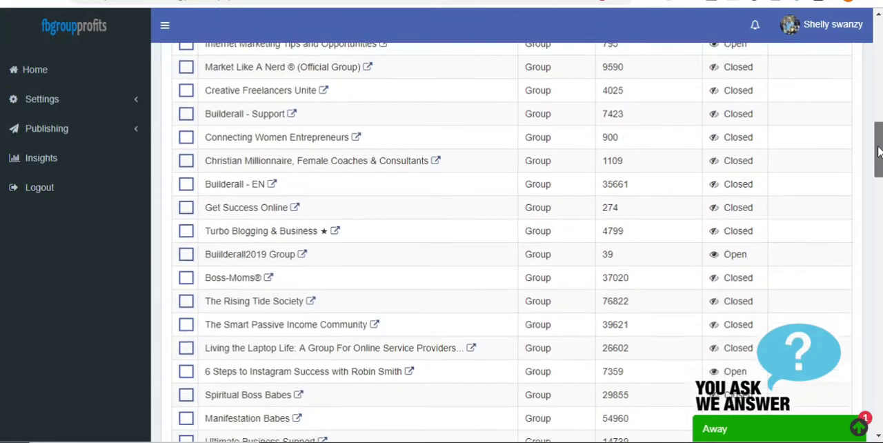
pyautogui.scroll(-3)
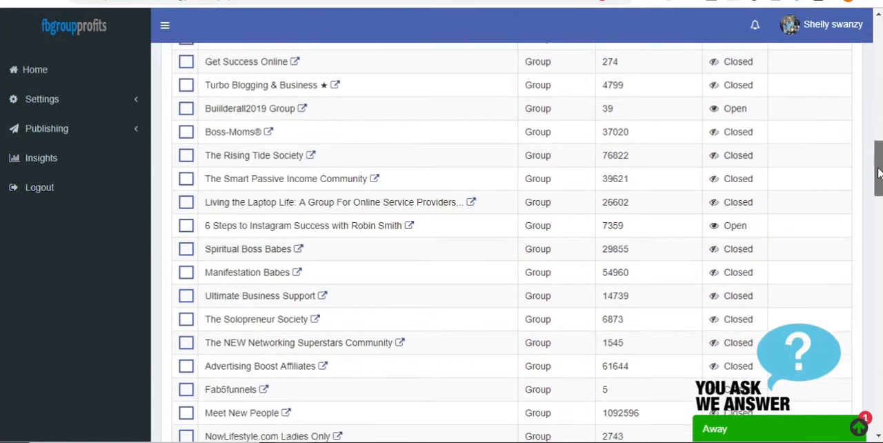
pyautogui.scroll(-3)
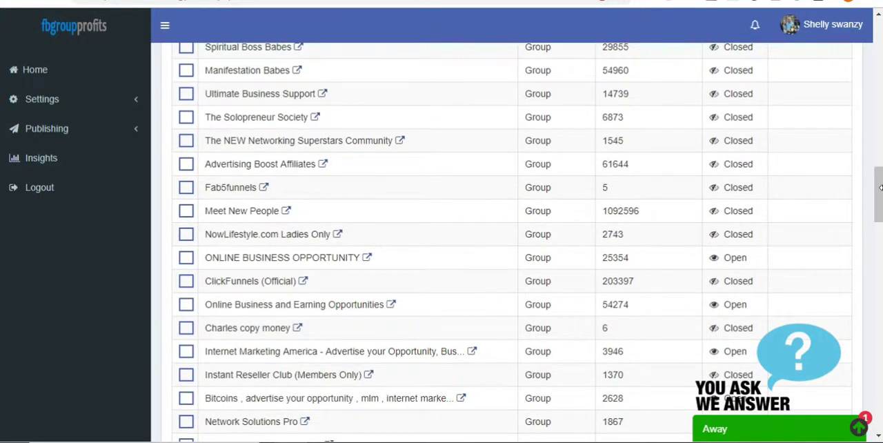
pyautogui.scroll(-3)
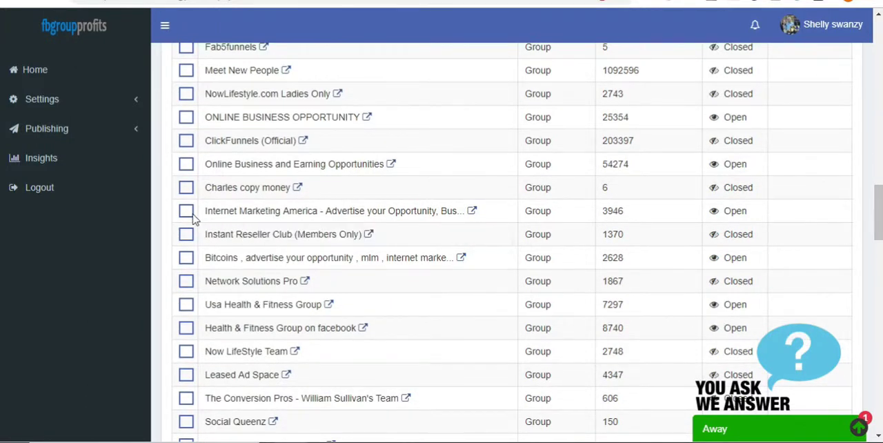
pyautogui.click(184, 210)
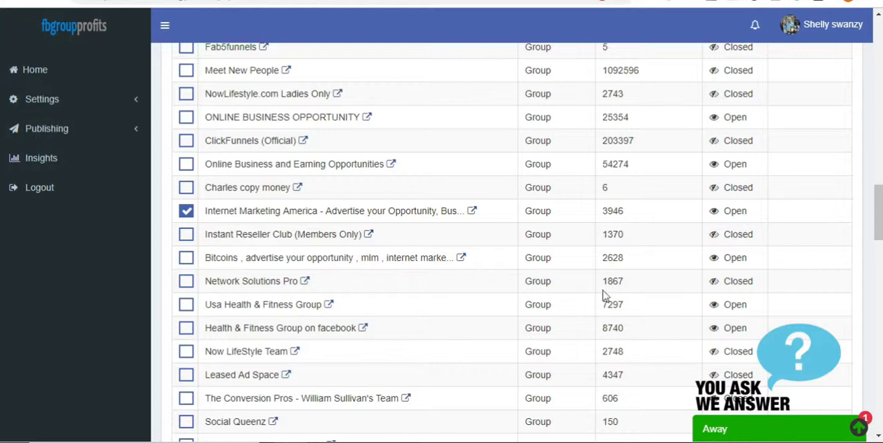
pyautogui.scroll(-3)
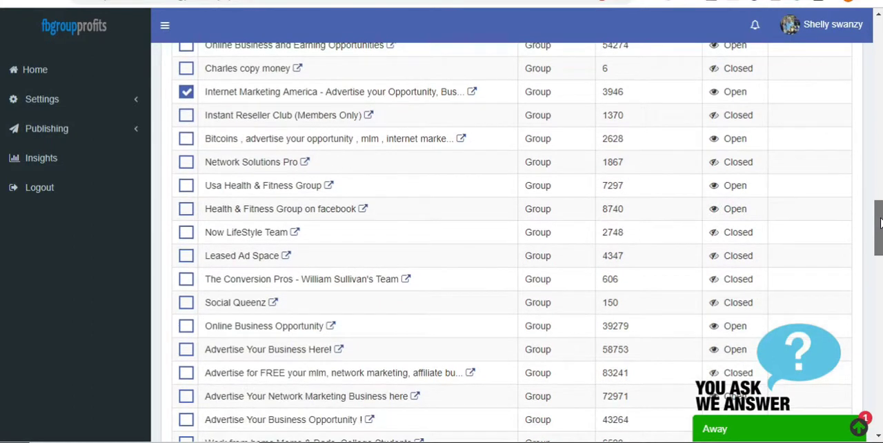
pyautogui.scroll(-3)
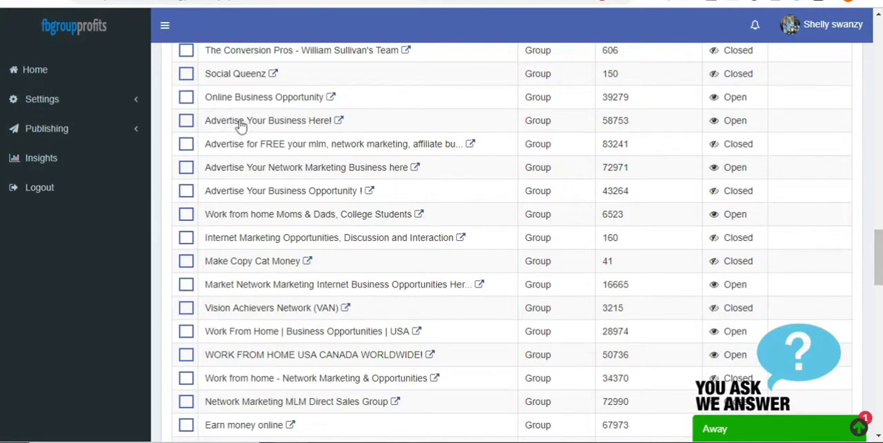
# Tick Advertise Your Business Here!, Advertise Your Business Opportunity !, Work from home Moms & Dads, Make Copy Cat Money and Earn money online.
pyautogui.click(186, 120)
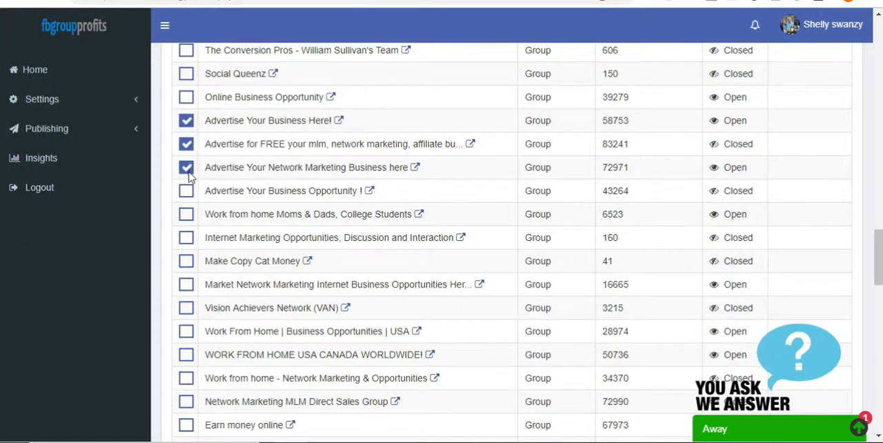
pyautogui.click(187, 167)
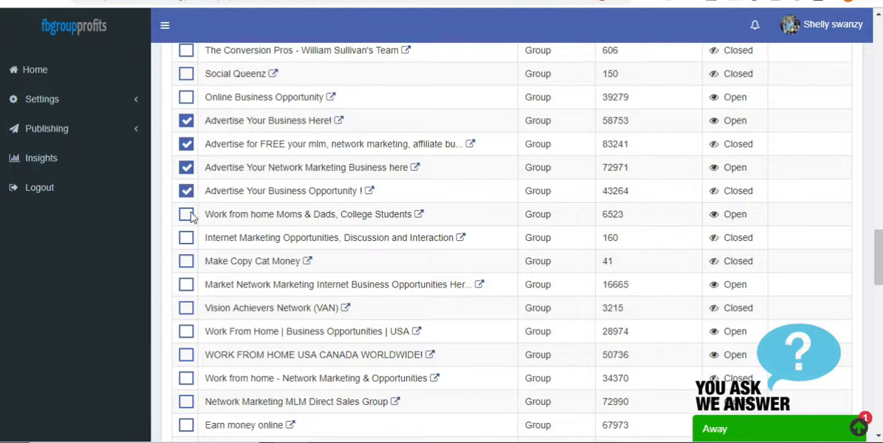
pyautogui.click(185, 214)
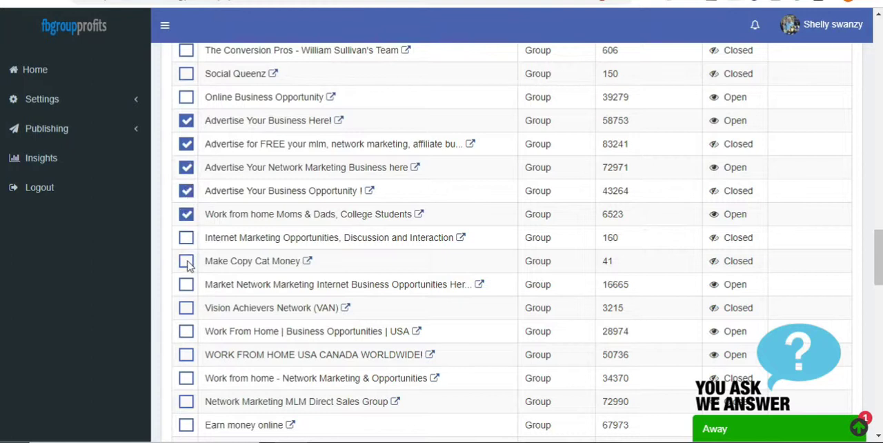
pyautogui.click(185, 260)
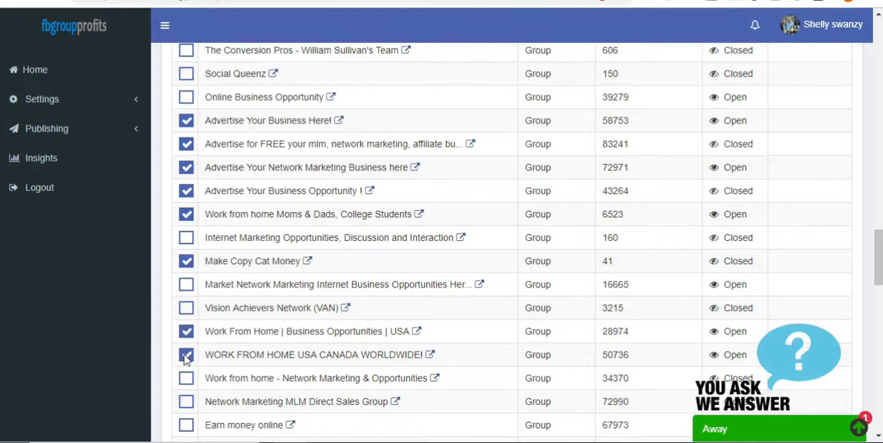
pyautogui.click(185, 354)
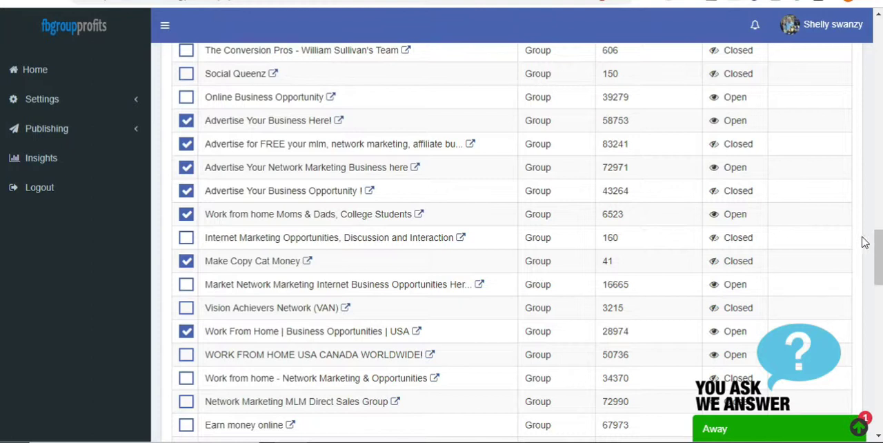
pyautogui.scroll(-3)
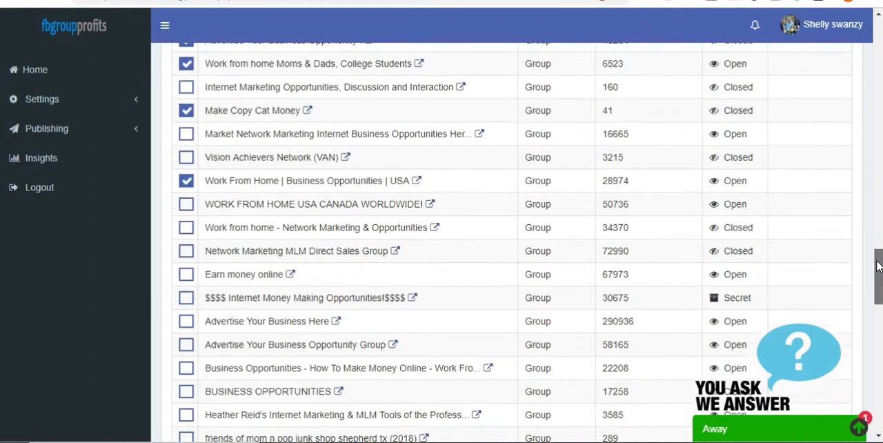
pyautogui.scroll(3)
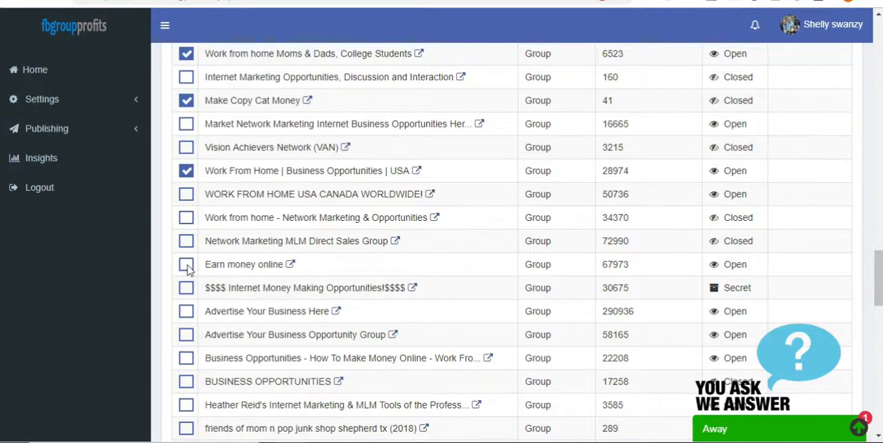
pyautogui.click(186, 265)
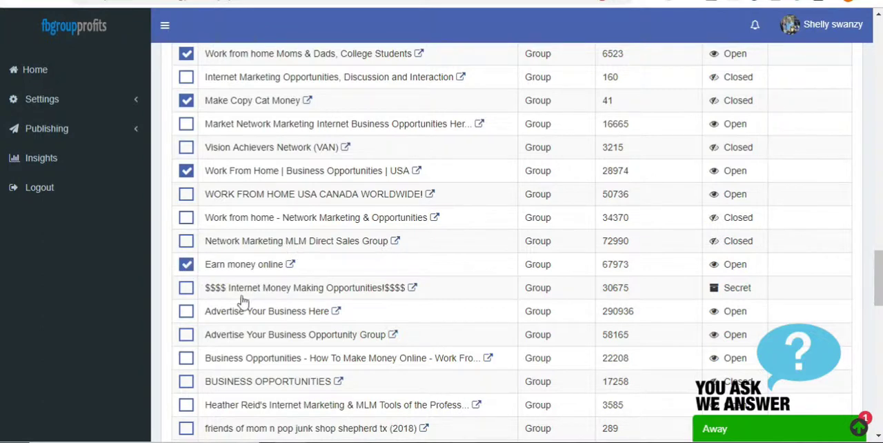
pyautogui.scroll(-3)
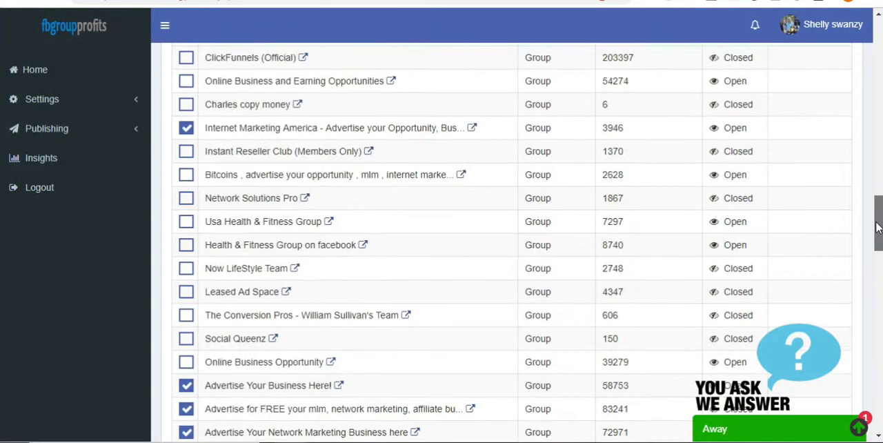
pyautogui.scroll(3)
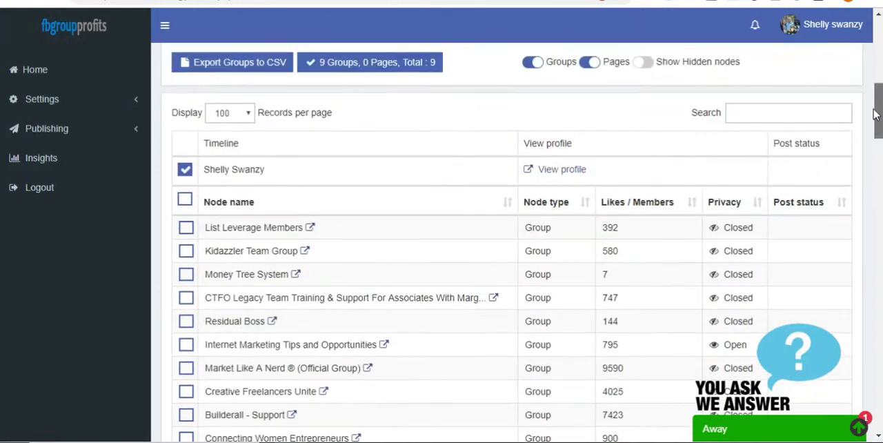
# Send the flyer post now to the selected groups.
pyautogui.scroll(3)
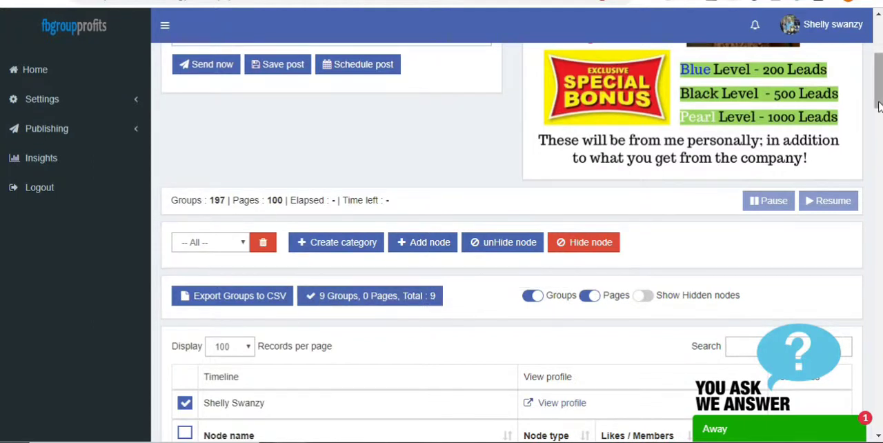
pyautogui.scroll(3)
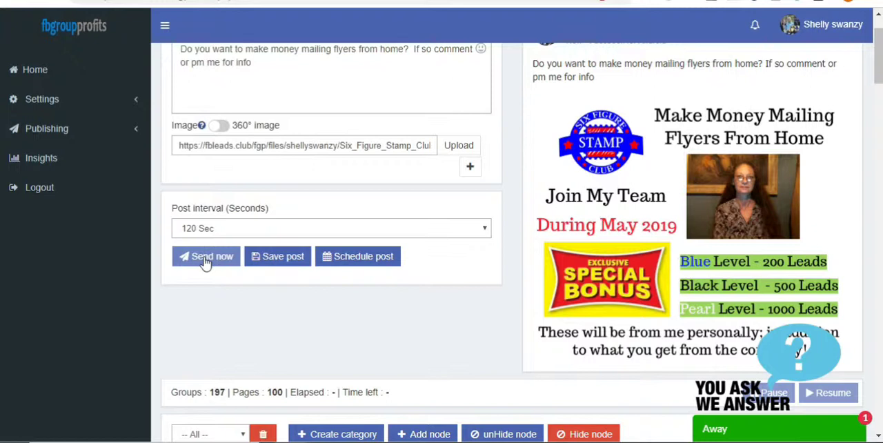
pyautogui.click(205, 256)
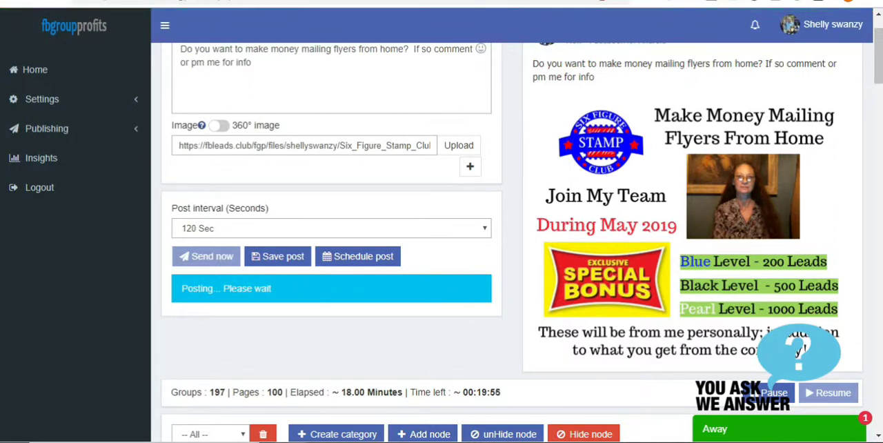
# Scroll to the node table to check the timeline row shows View post.
pyautogui.scroll(-3)
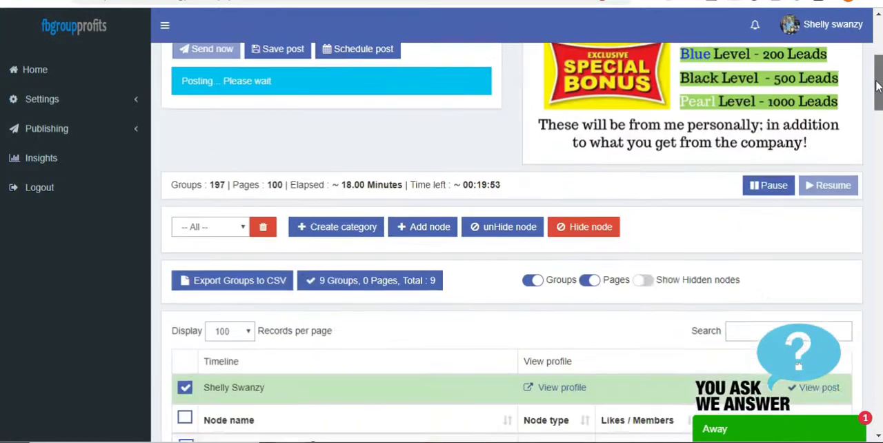
pyautogui.scroll(-3)
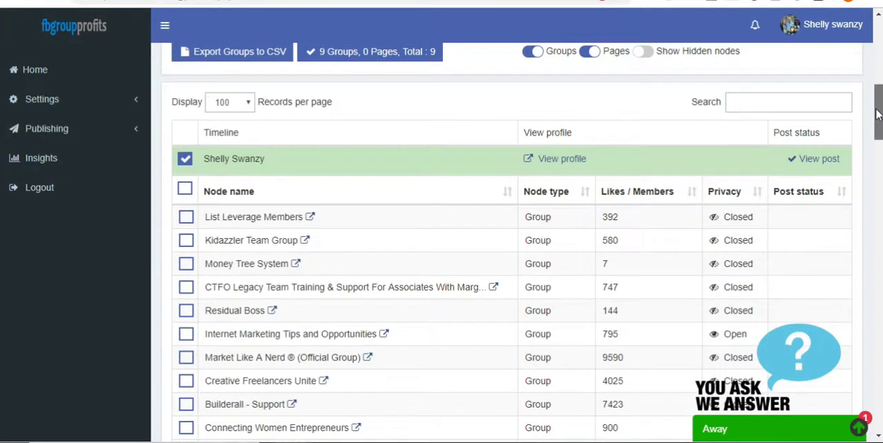
pyautogui.scroll(-3)
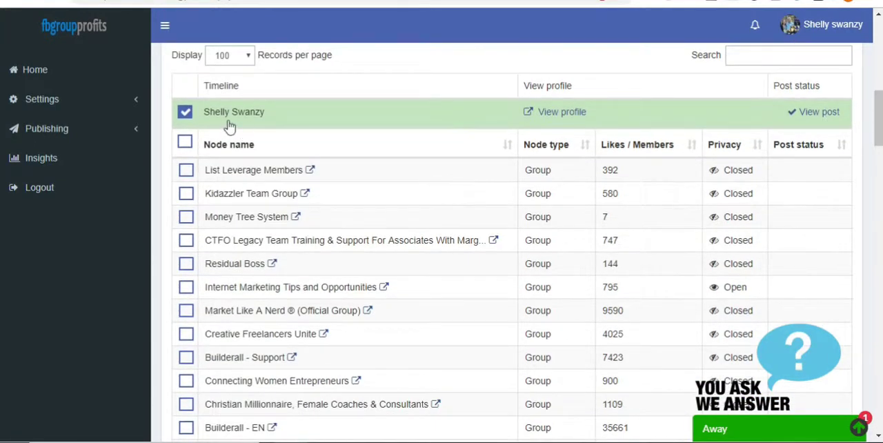
pyautogui.moveTo(454, 124)
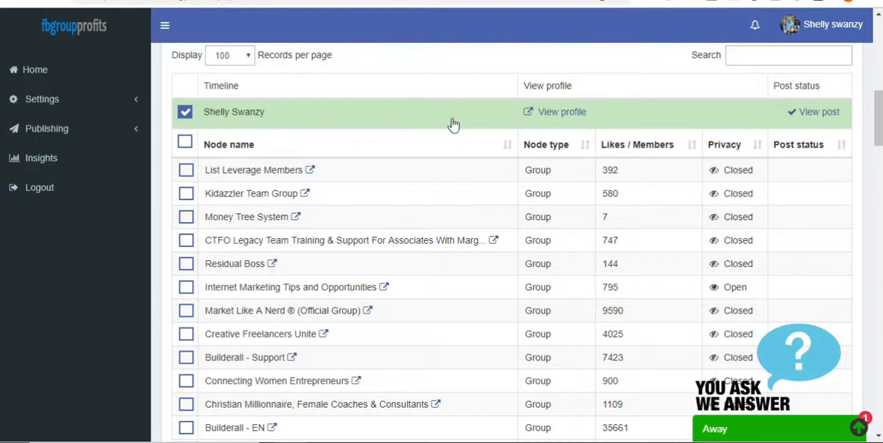
pyautogui.moveTo(811, 127)
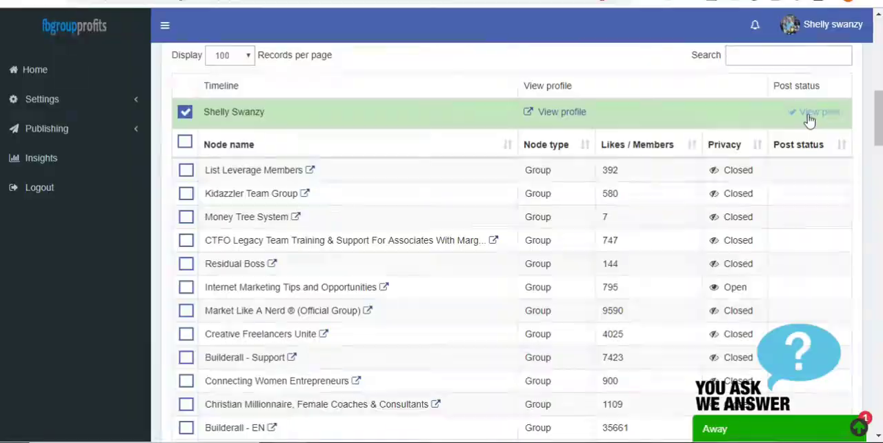
pyautogui.click(817, 112)
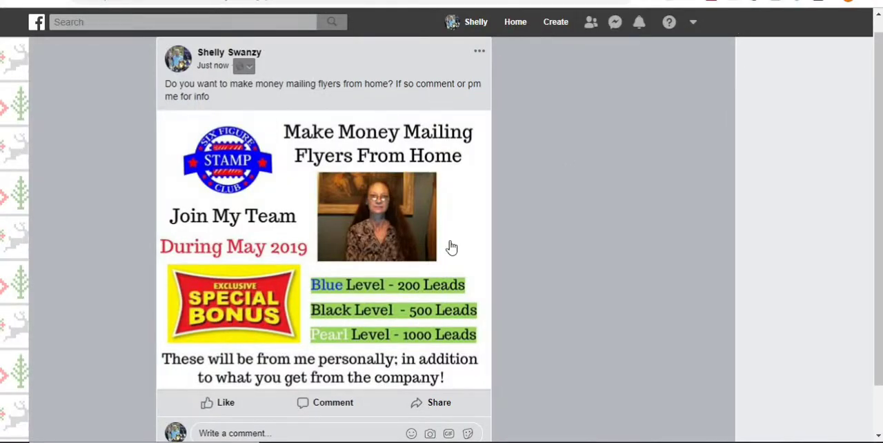
pyautogui.moveTo(397, 257)
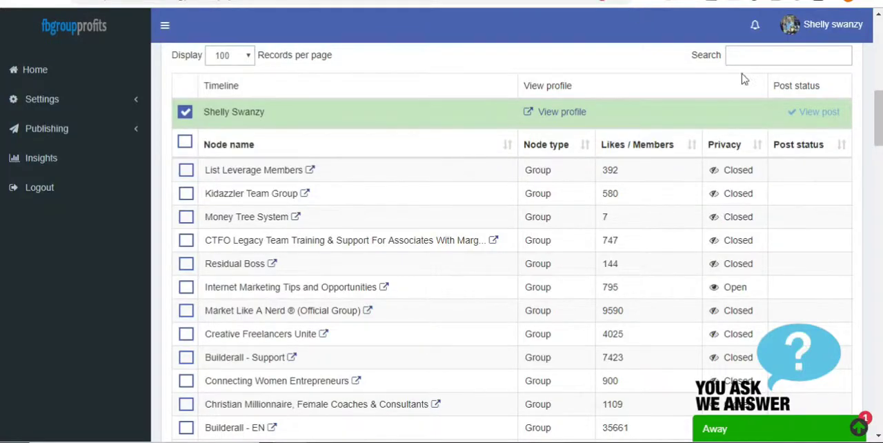
pyautogui.moveTo(767, 187)
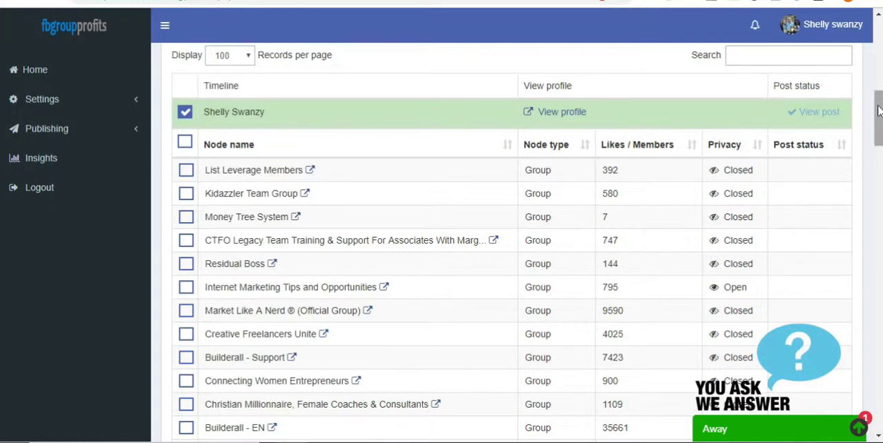
# Scroll down the publishing list to the ticked target groups' status cells.
pyautogui.scroll(-3)
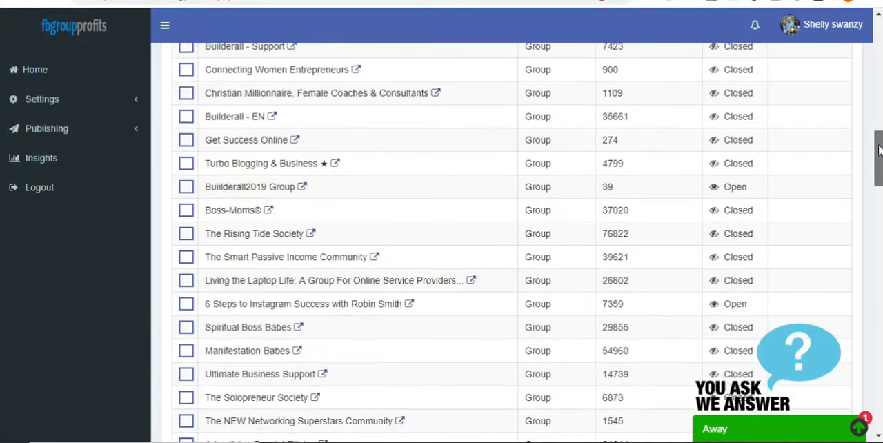
pyautogui.scroll(-3)
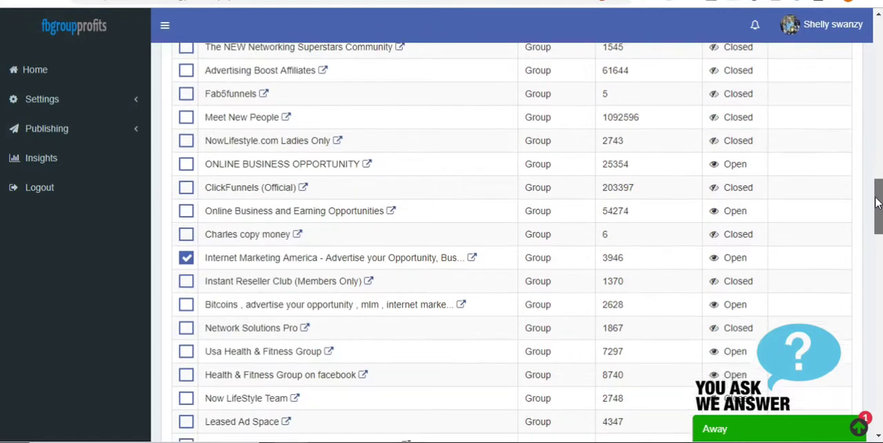
pyautogui.scroll(-3)
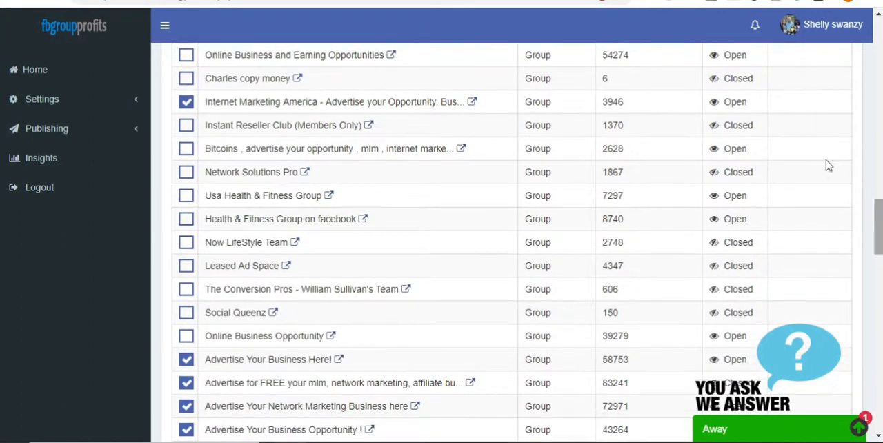
pyautogui.moveTo(334, 171)
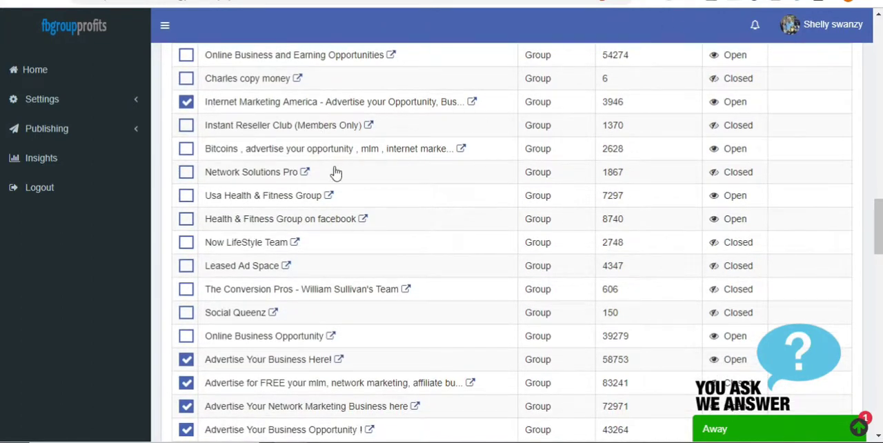
pyautogui.moveTo(687, 11)
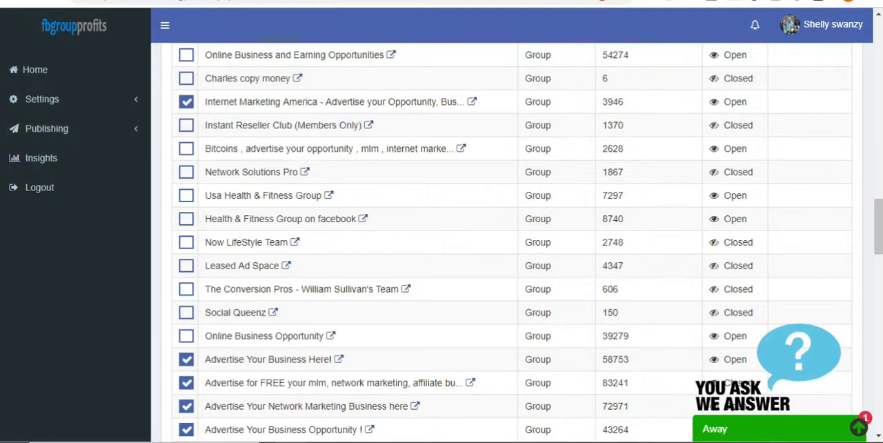
pyautogui.moveTo(582, 102)
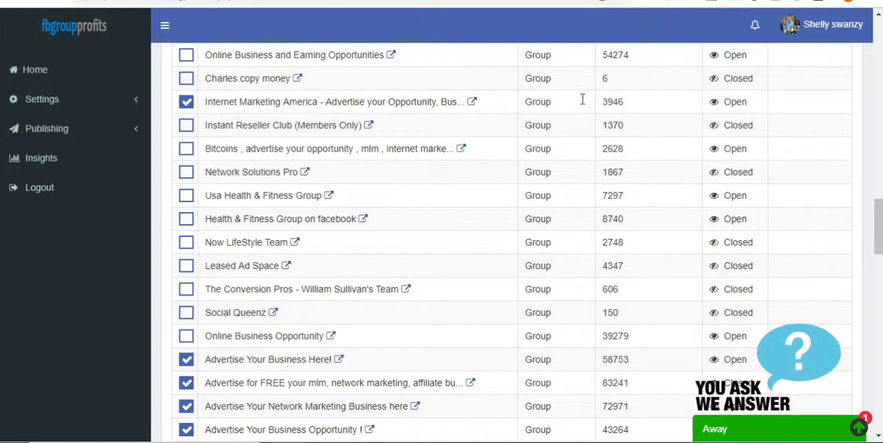
pyautogui.moveTo(687, 130)
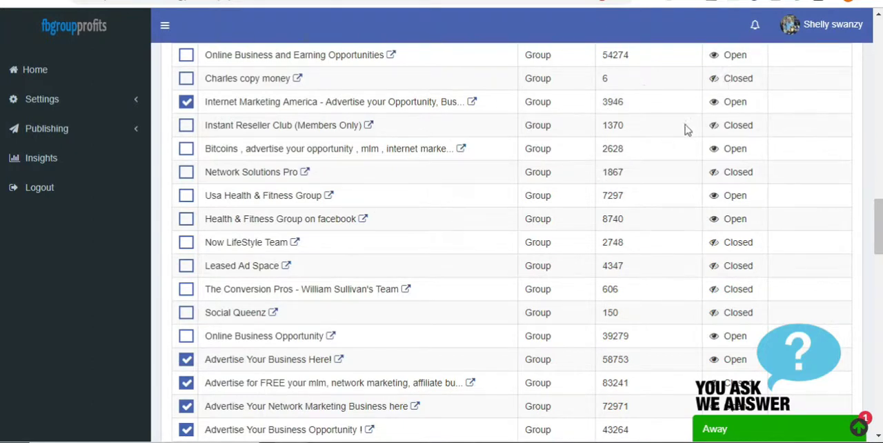
pyautogui.moveTo(687, 130)
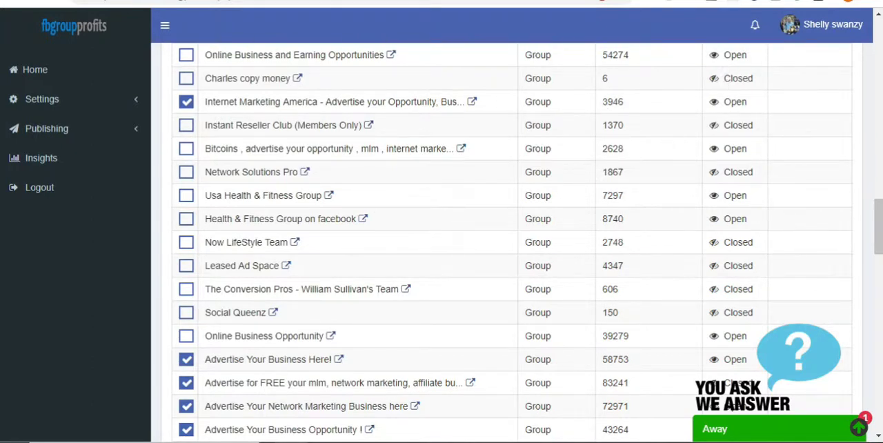
pyautogui.moveTo(356, 102)
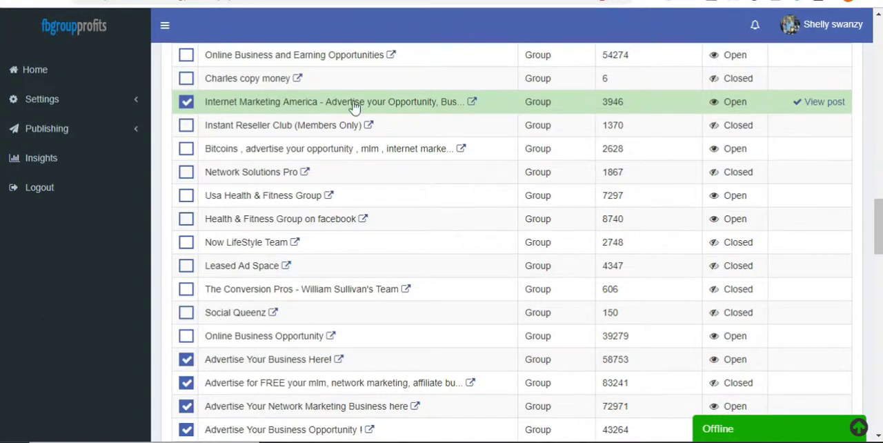
pyautogui.moveTo(761, 138)
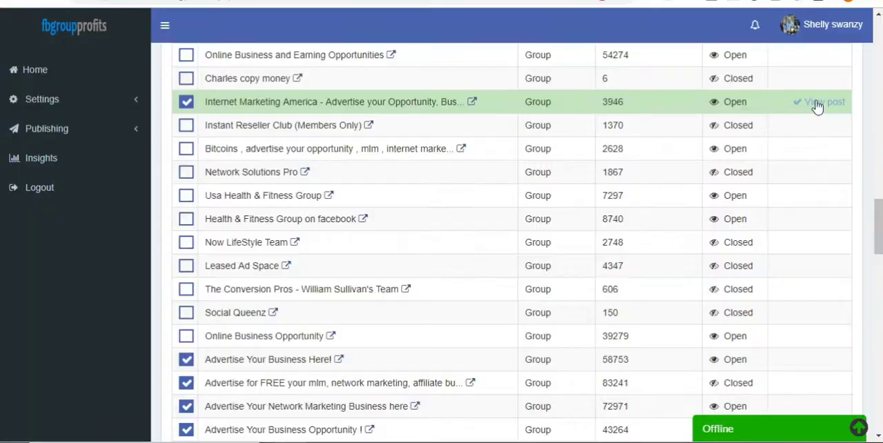
# View the live flyer post in the Internet Marketing America Facebook group.
pyautogui.click(821, 102)
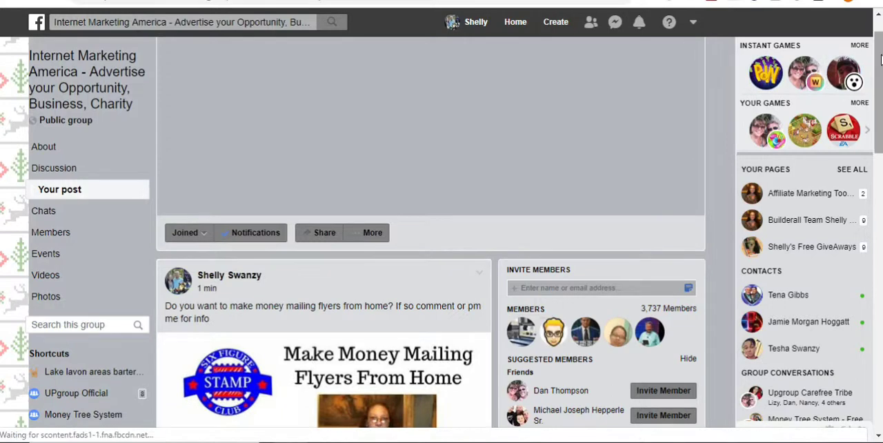
pyautogui.scroll(-3)
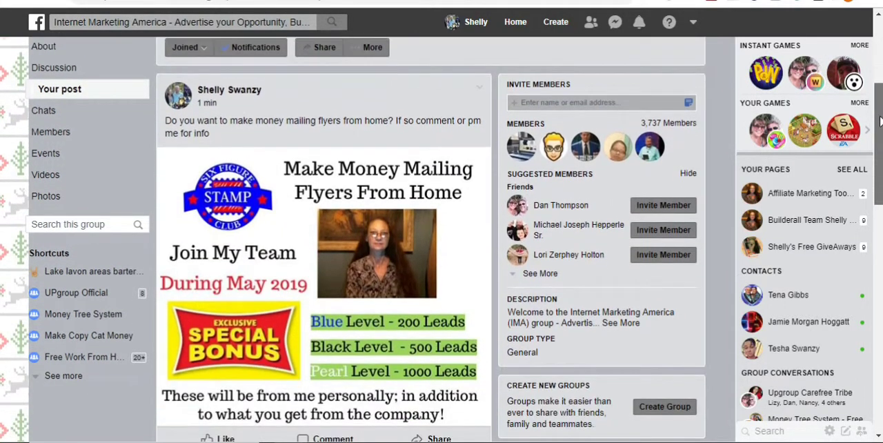
pyautogui.scroll(3)
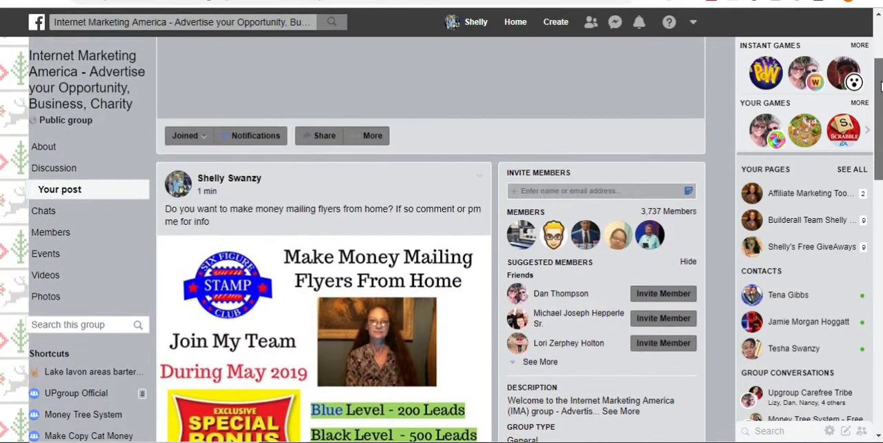
pyautogui.scroll(3)
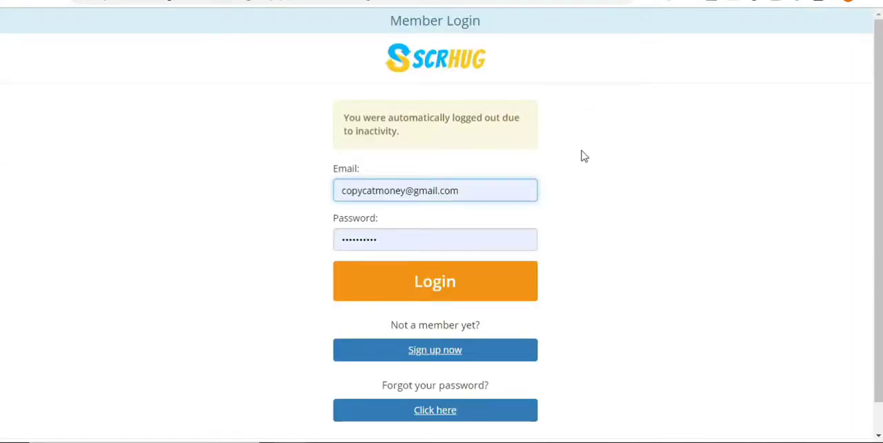
pyautogui.moveTo(599, 157)
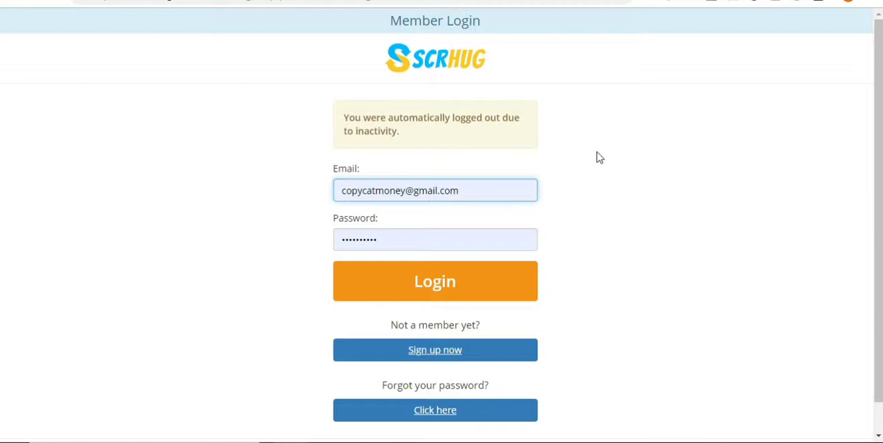
pyautogui.moveTo(521, 47)
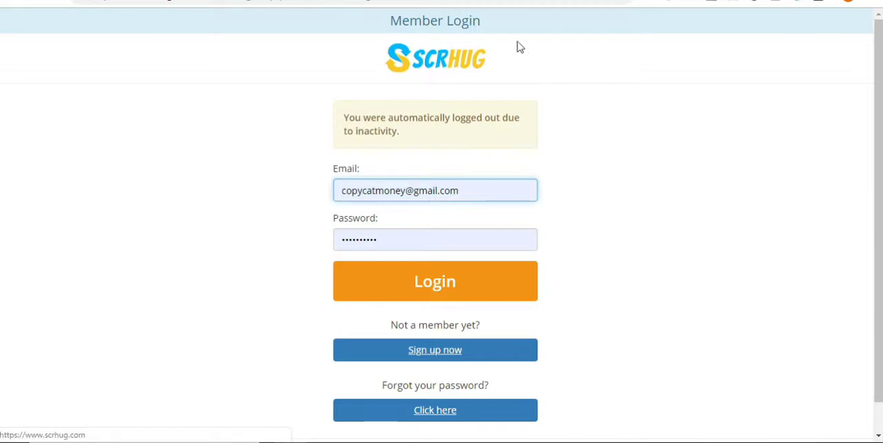
# Leave the ScrHug login tab and return to the FB Group Profits group posting list.
pyautogui.click(436, 190)
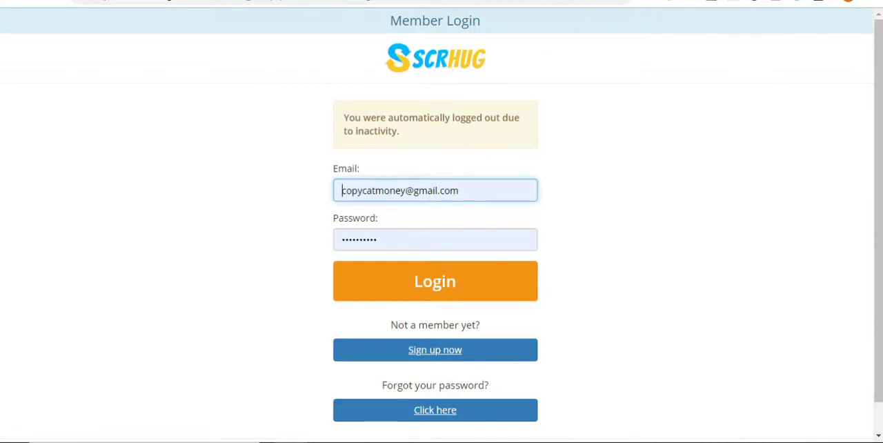
pyautogui.click(435, 281)
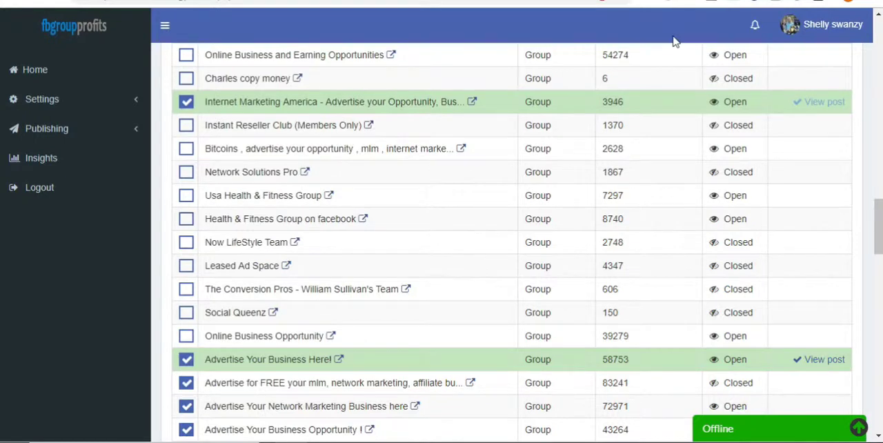
pyautogui.moveTo(661, 141)
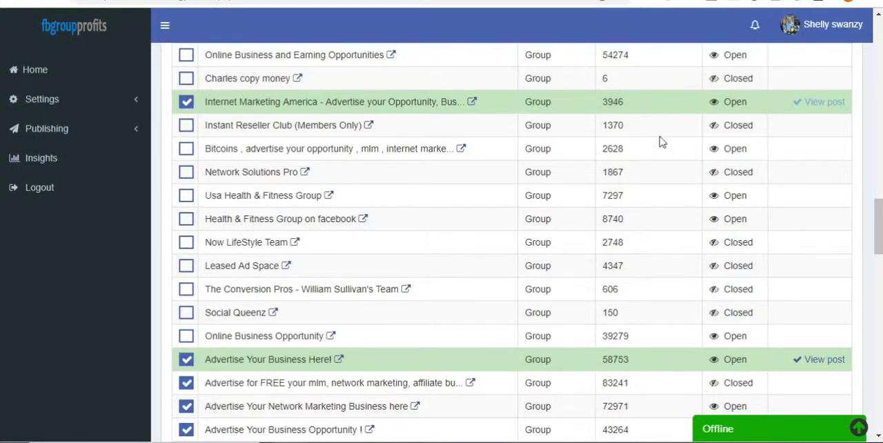
pyautogui.moveTo(651, 269)
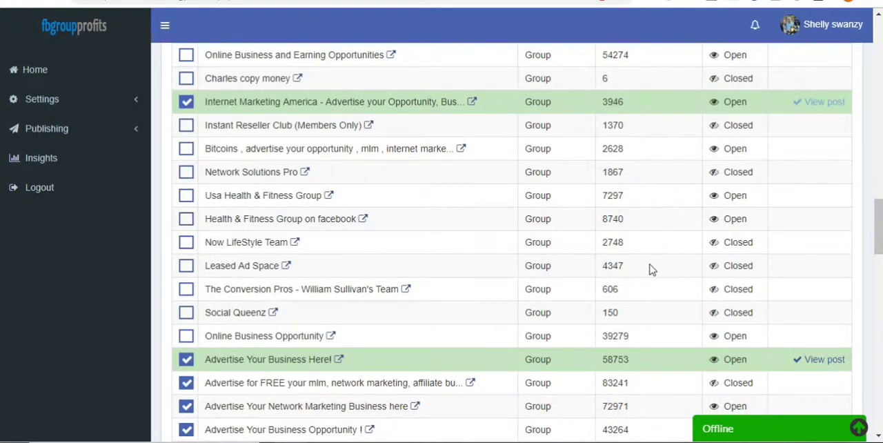
pyautogui.scroll(-3)
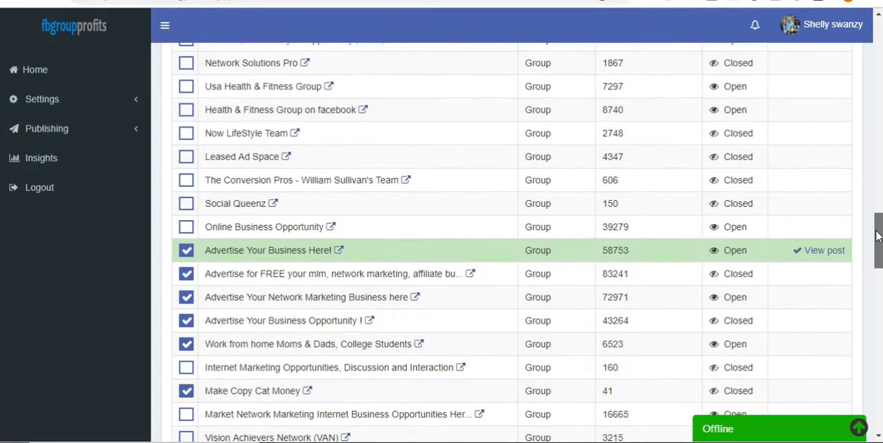
pyautogui.scroll(3)
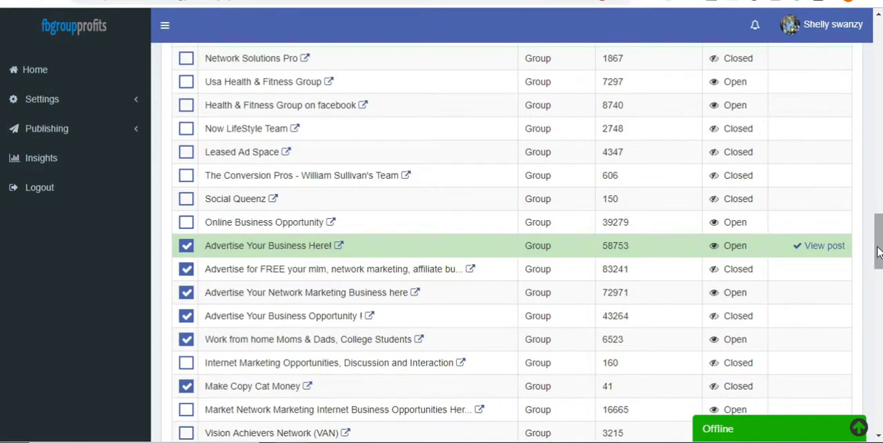
pyautogui.scroll(3)
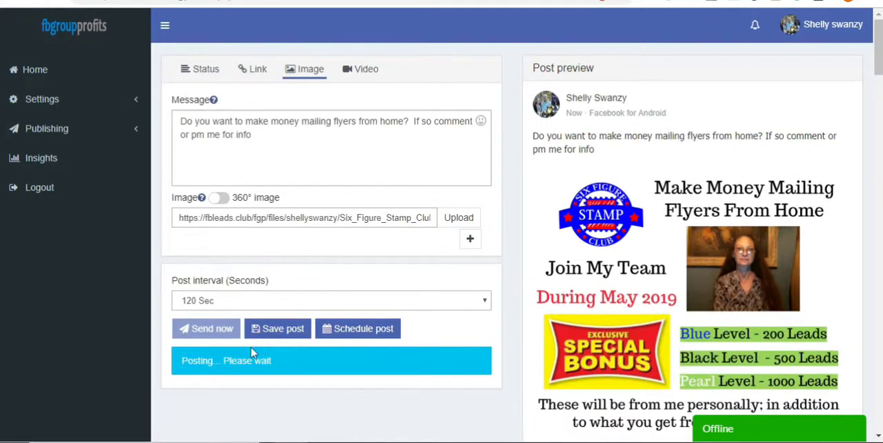
pyautogui.moveTo(276, 385)
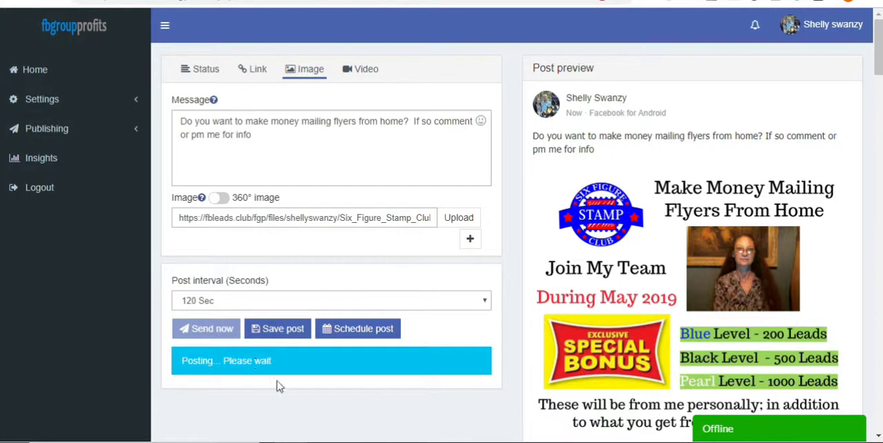
pyautogui.moveTo(855, 113)
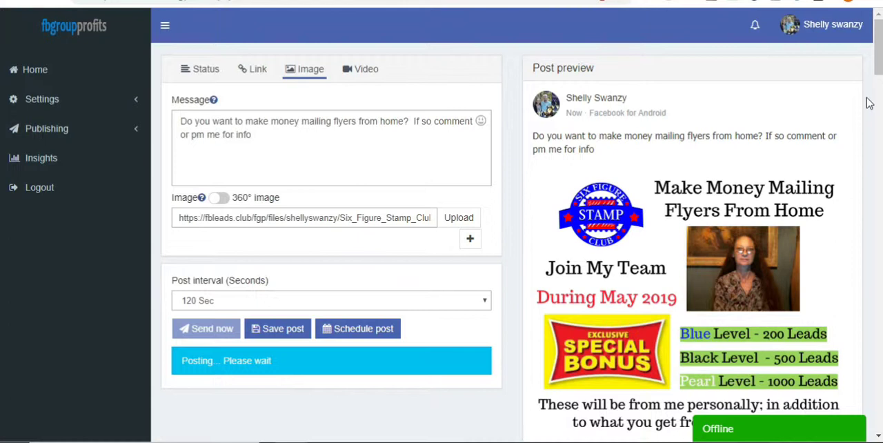
pyautogui.moveTo(871, 94)
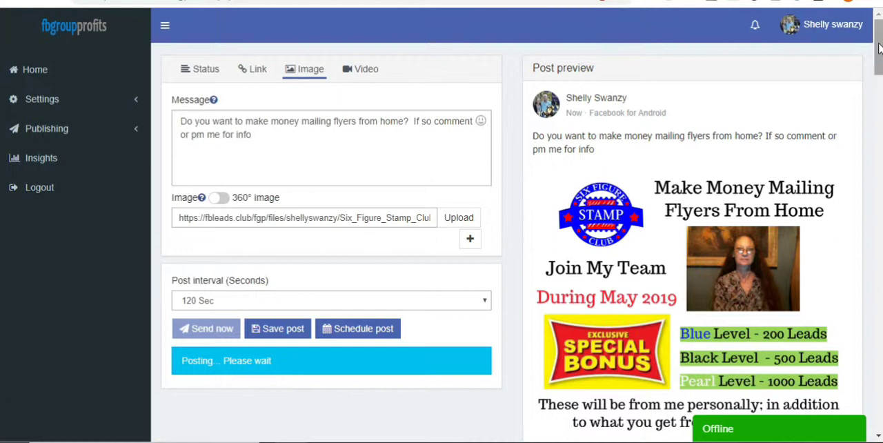
# Scroll to the posting form to watch the 197-group progress counter with ~14 minutes left.
pyautogui.scroll(-3)
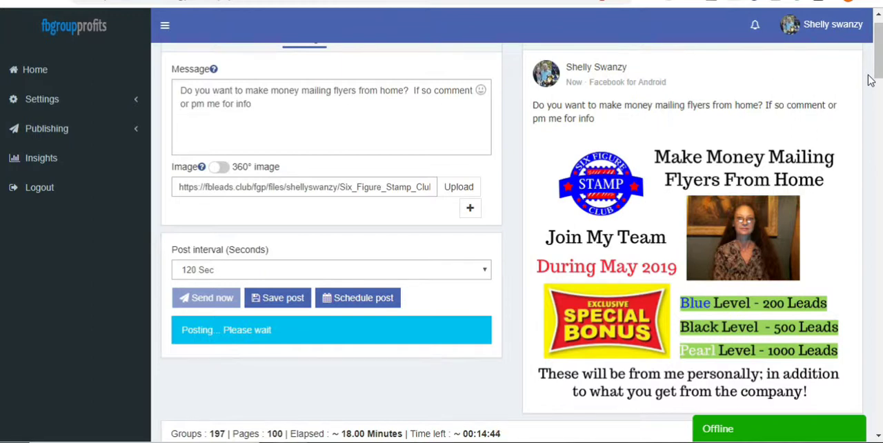
pyautogui.moveTo(747, 213)
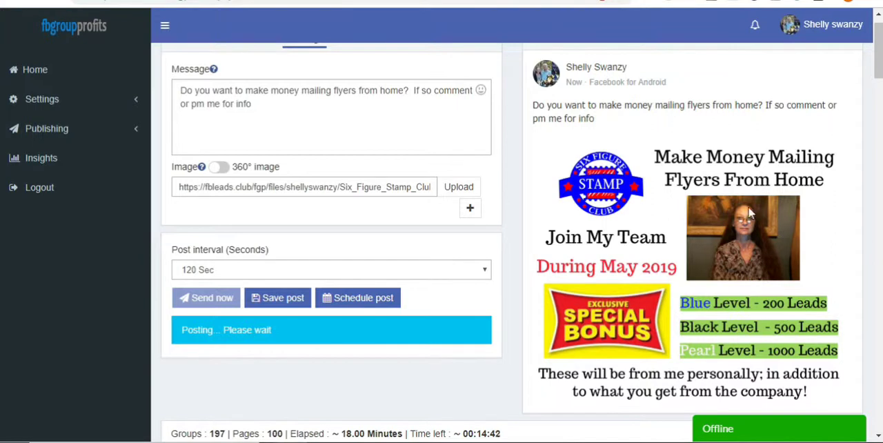
pyautogui.moveTo(869, 62)
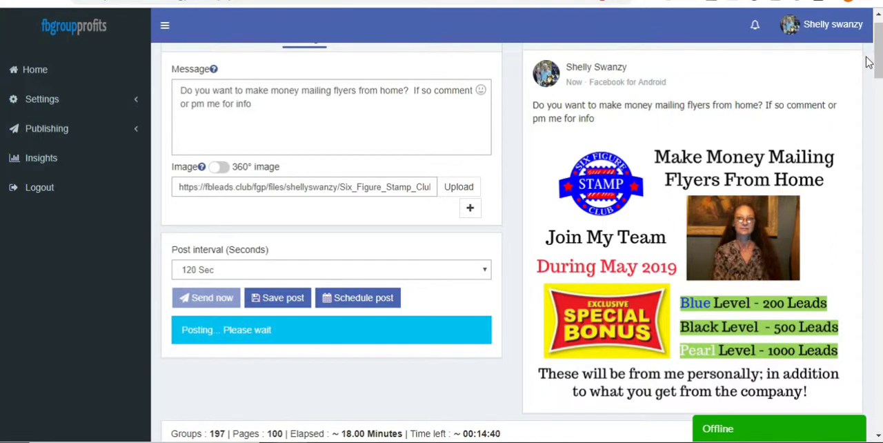
pyautogui.moveTo(727, 140)
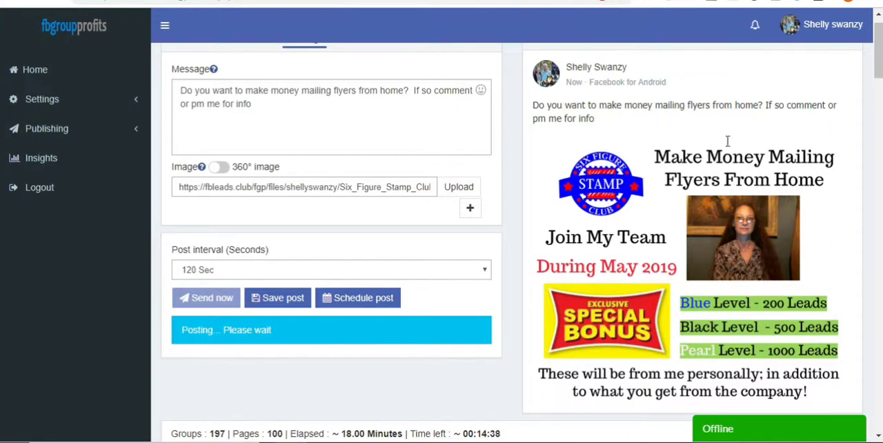